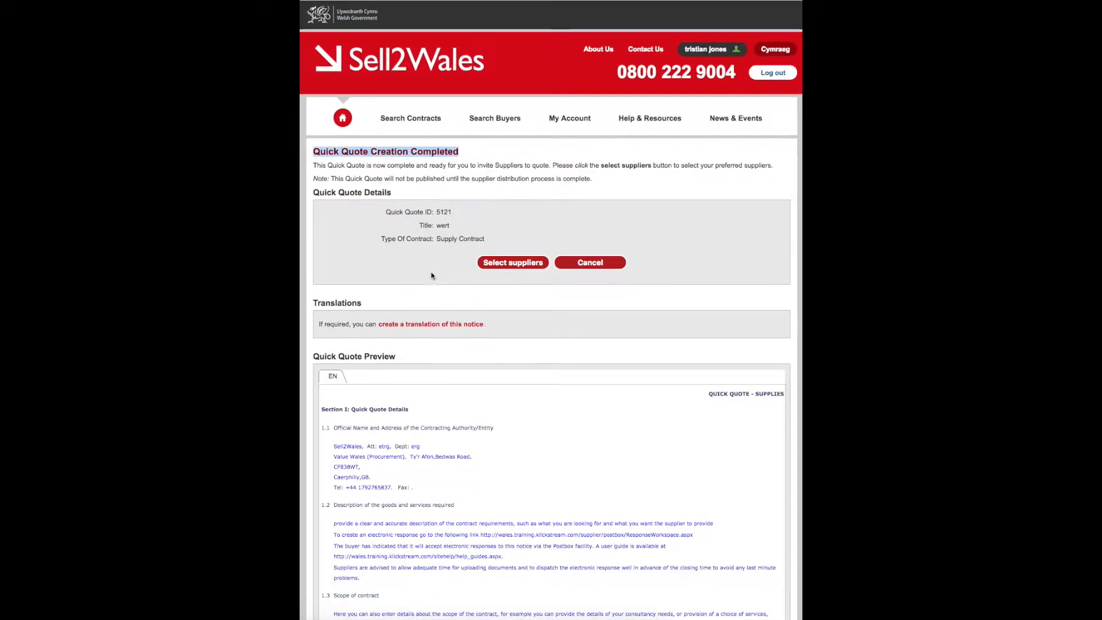
pyautogui.moveTo(512, 262)
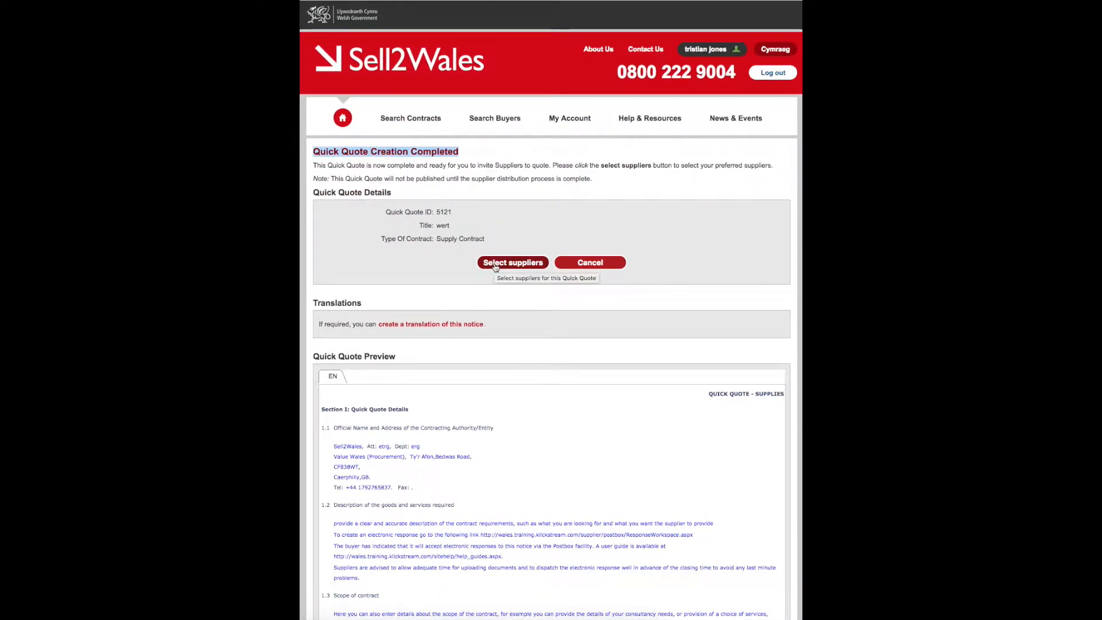
# - Start selecting suppliers to invite to Quick Quote 5121
pyautogui.click(512, 262)
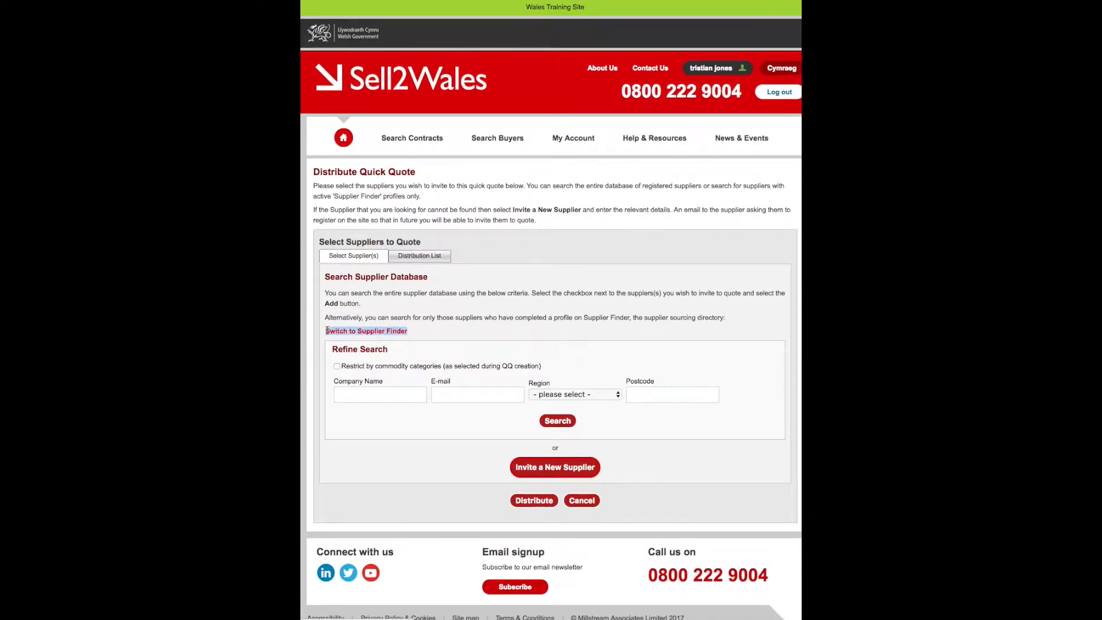
# - Switch to Supplier Finder and filter to SME suppliers matching keyword 'fencing'
pyautogui.click(366, 330)
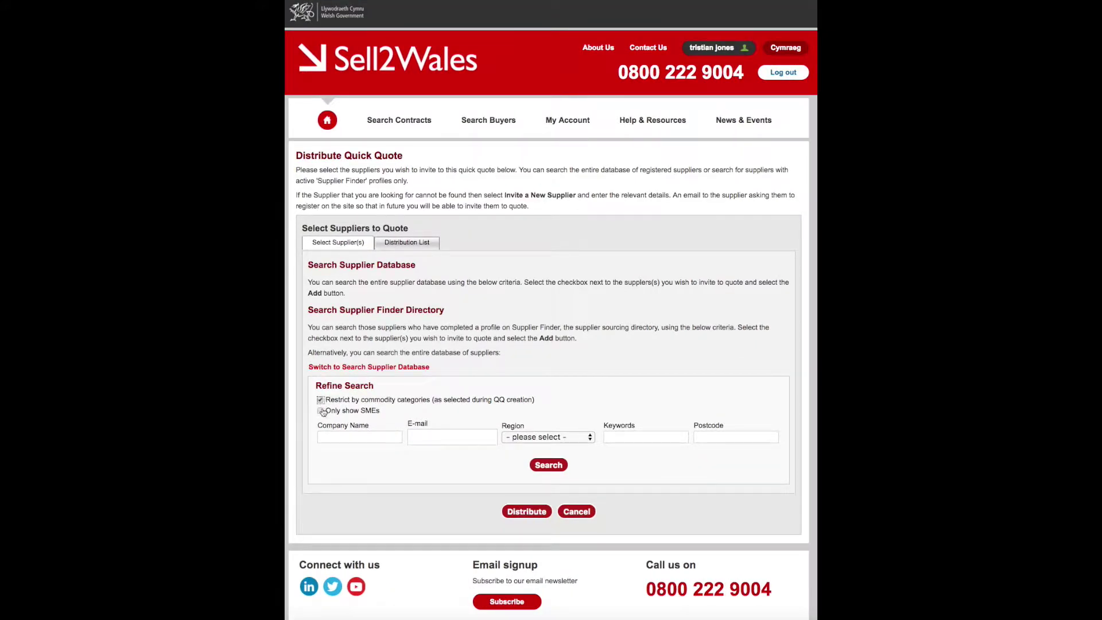
pyautogui.click(549, 465)
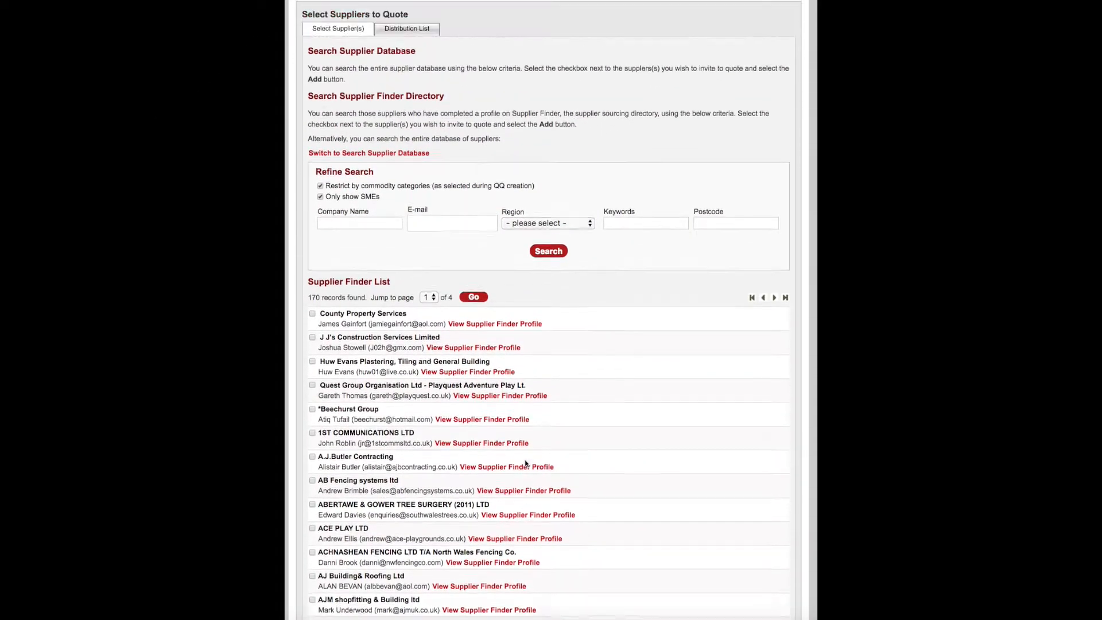
pyautogui.write('fencing')
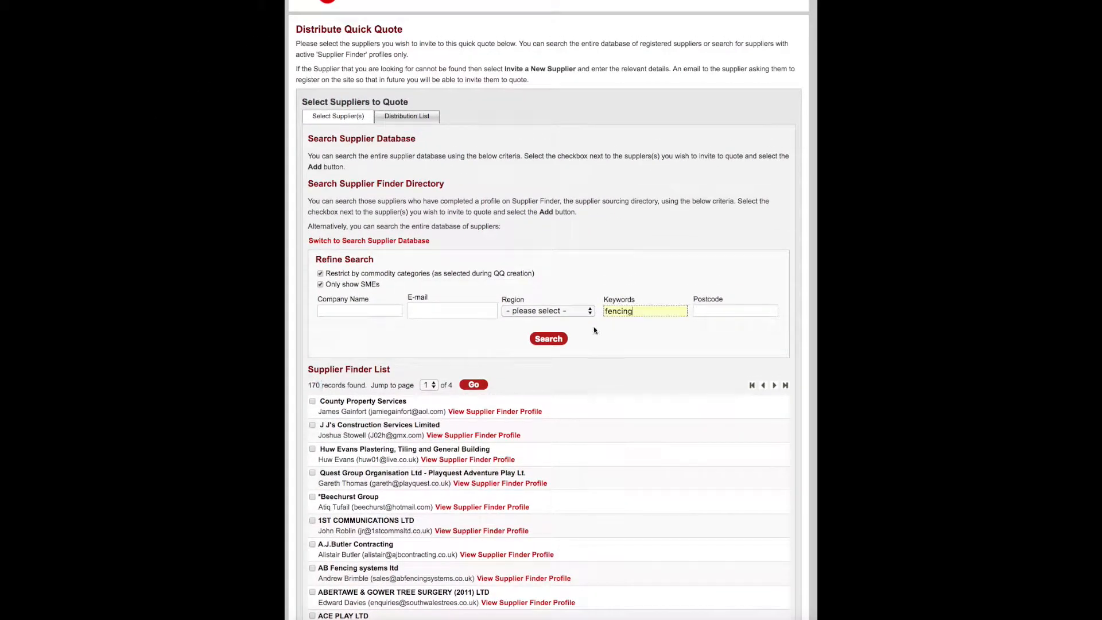
pyautogui.click(549, 338)
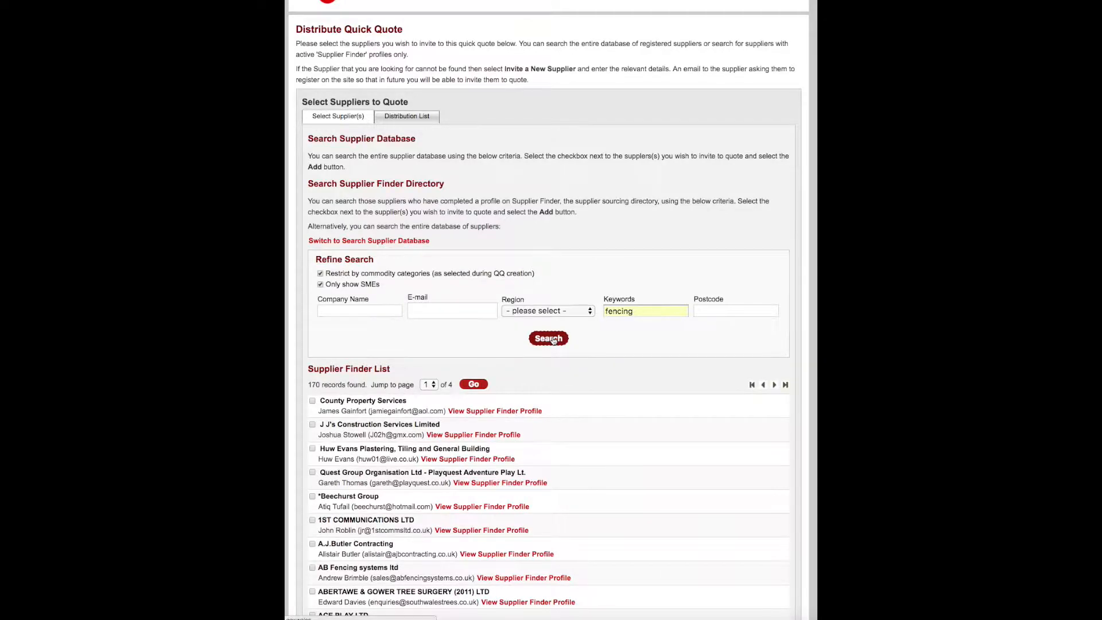
pyautogui.click(549, 338)
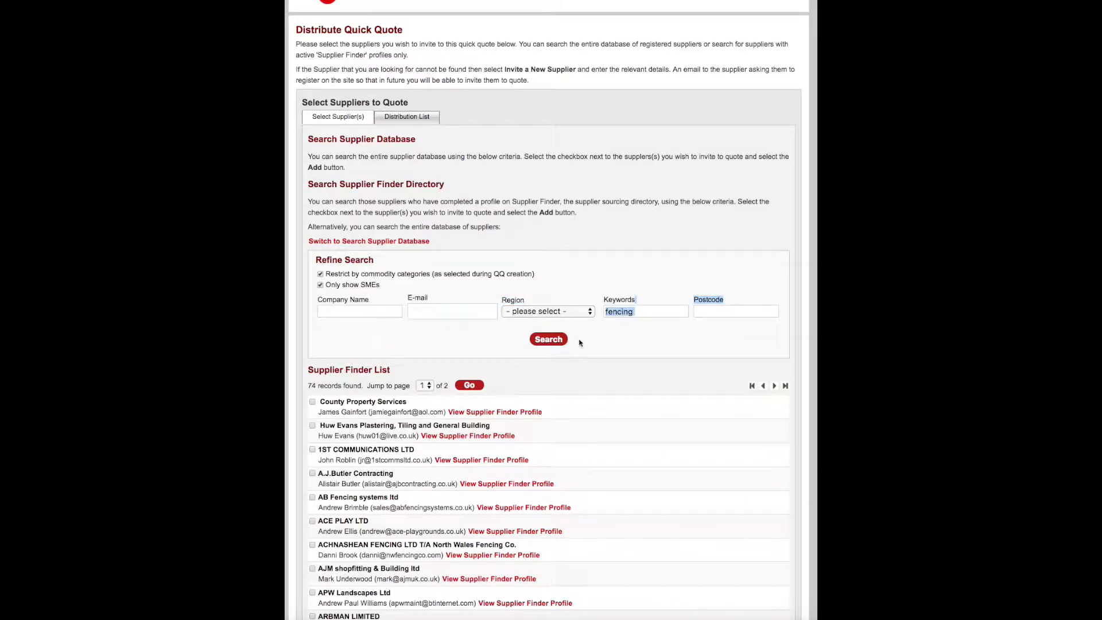
# - Narrow the fencing suppliers to Cardiff region with postcode cf3, leaving 5 matches
pyautogui.click(546, 311)
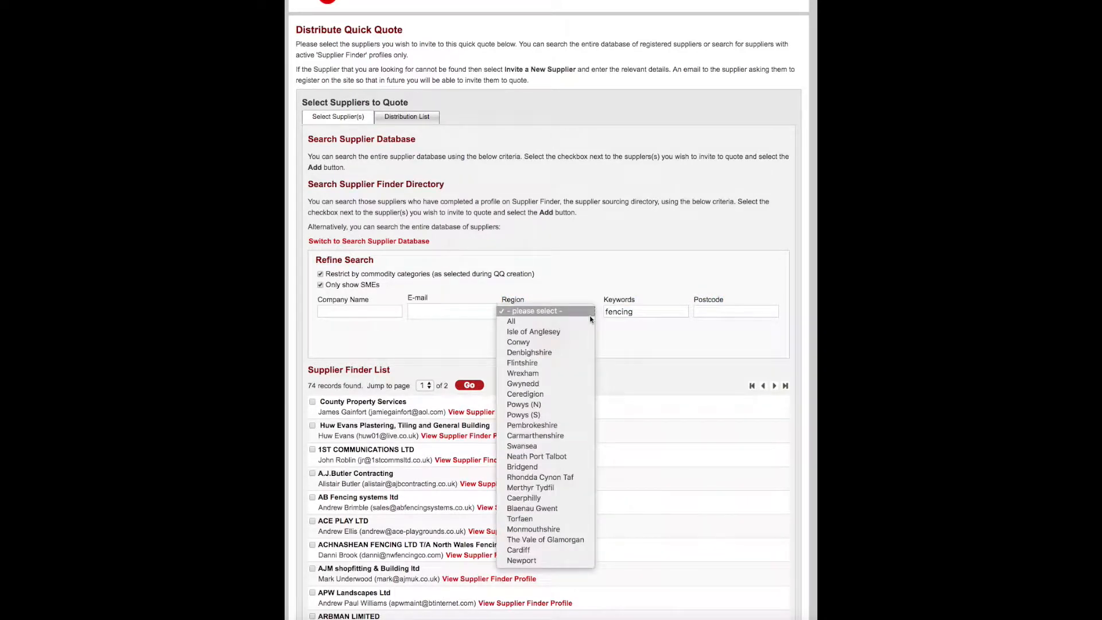
pyautogui.moveTo(521, 445)
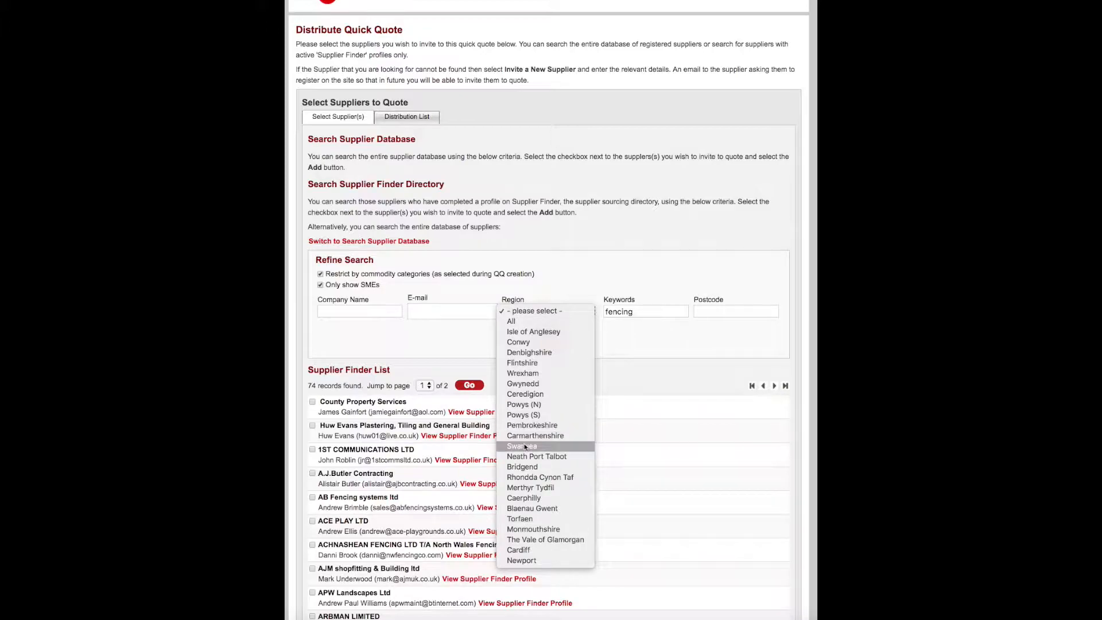
pyautogui.click(517, 550)
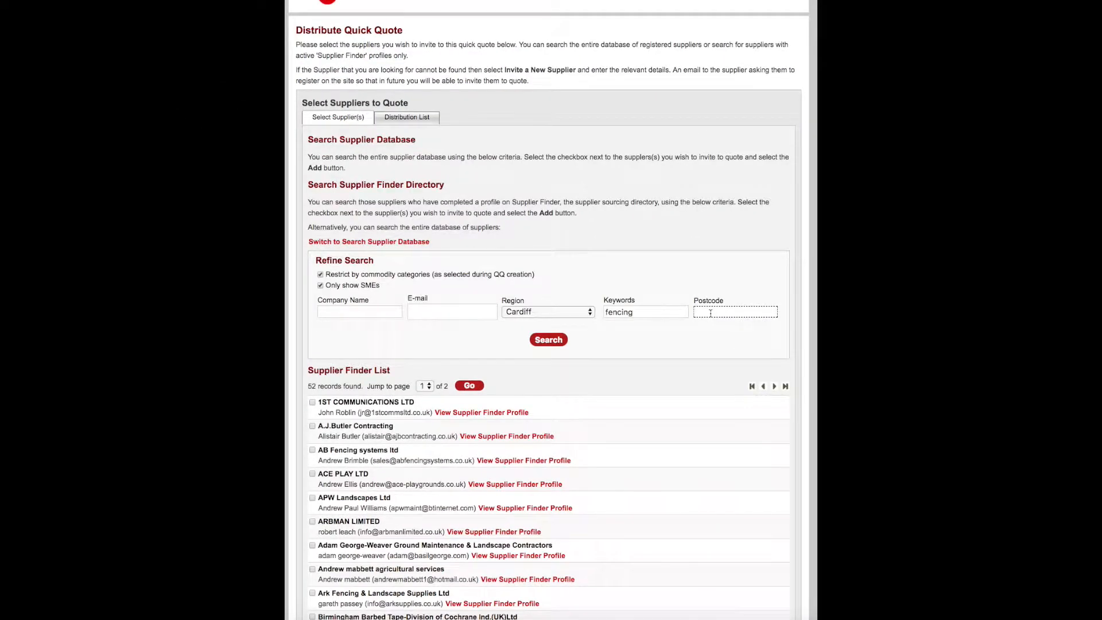
pyautogui.write('cf3')
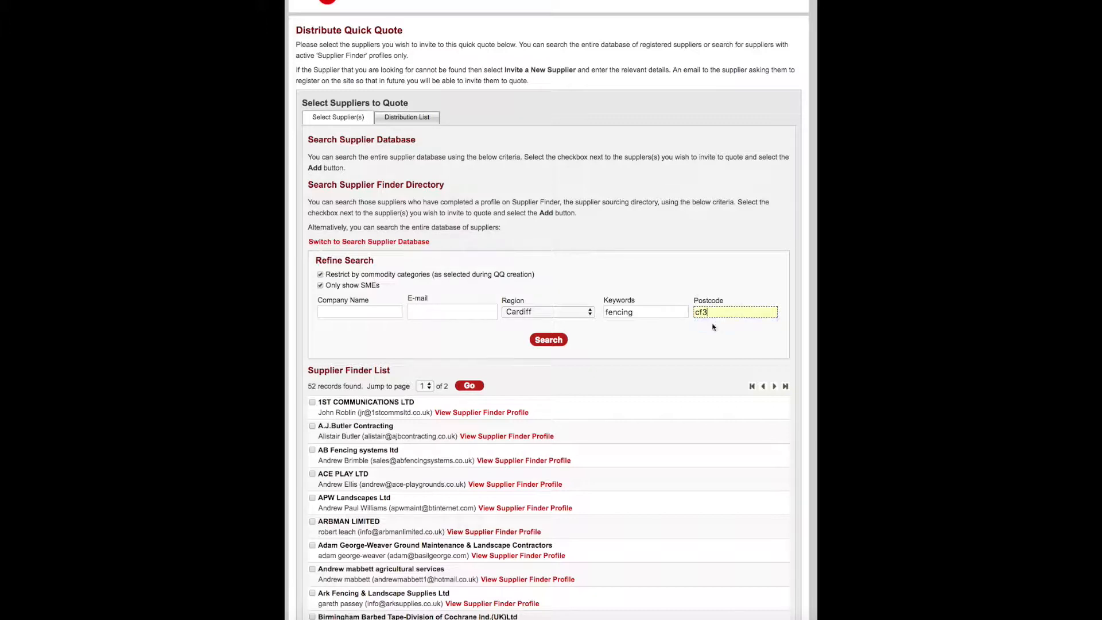
pyautogui.click(549, 339)
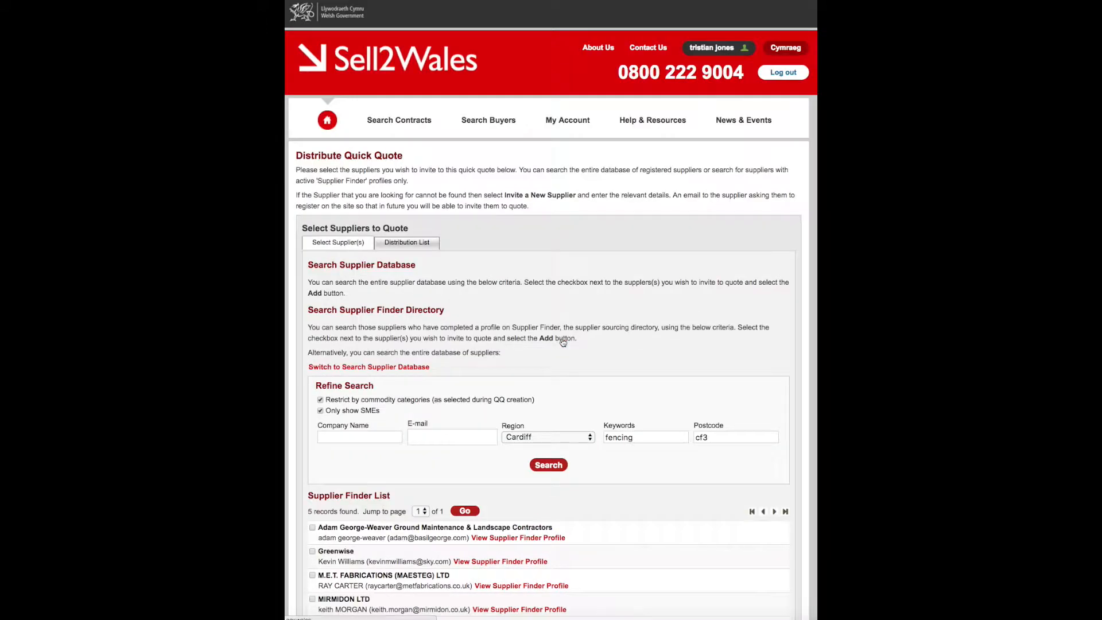
# - Scroll down the supplier results to review the matching fencing suppliers
pyautogui.scroll(-3)
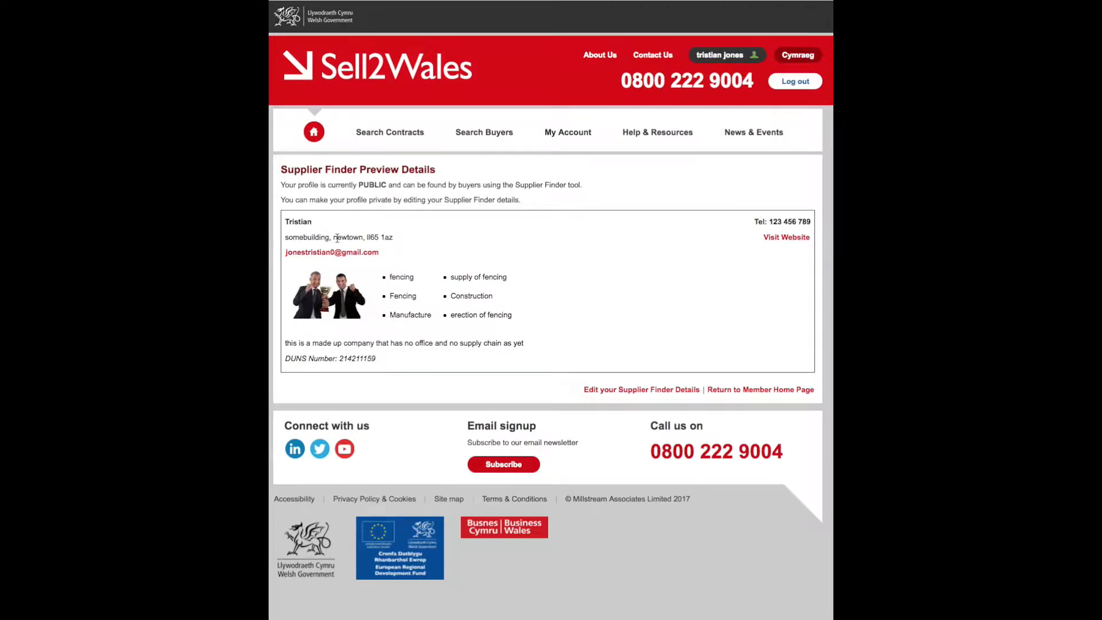
pyautogui.moveTo(414, 268)
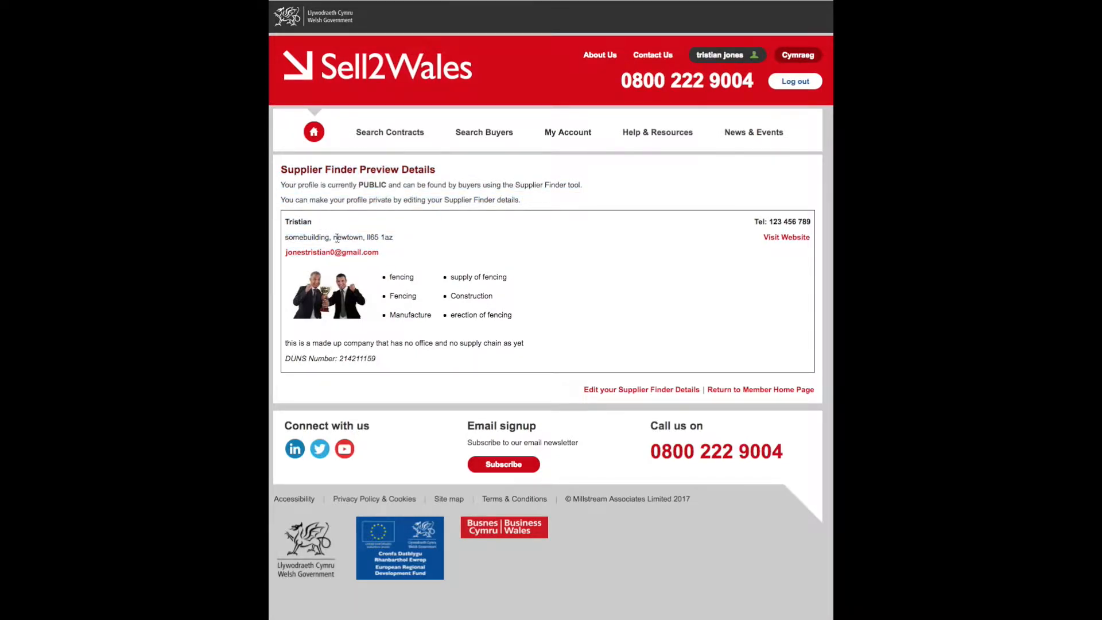
pyautogui.moveTo(414, 280)
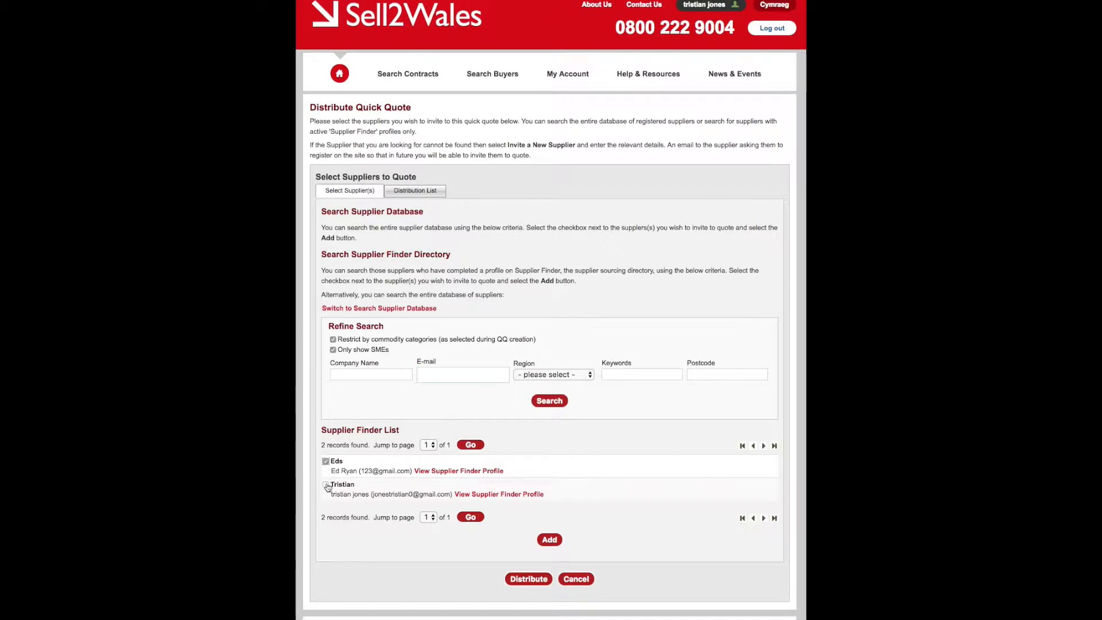
# - Add both ticked suppliers to the quote and view the Distribution List
pyautogui.click(325, 484)
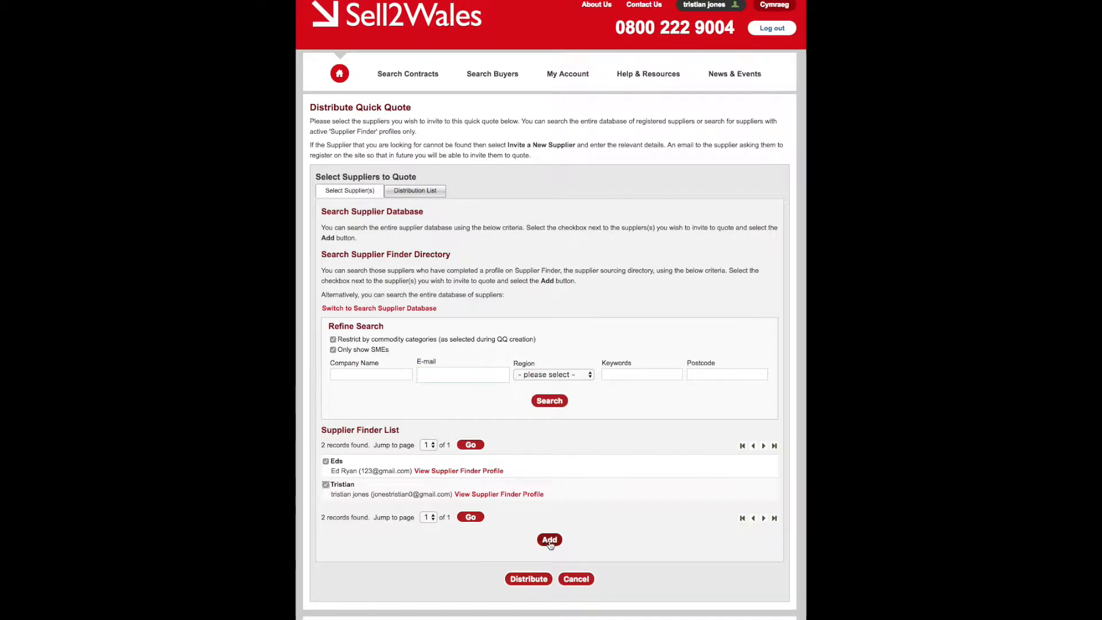
pyautogui.click(549, 540)
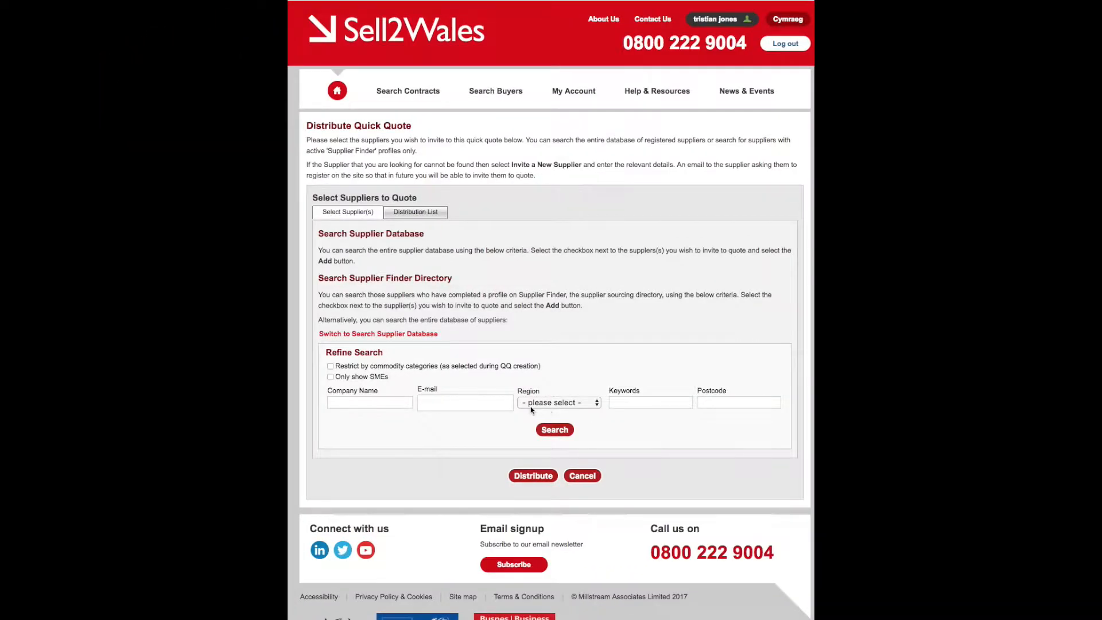
pyautogui.scroll(3)
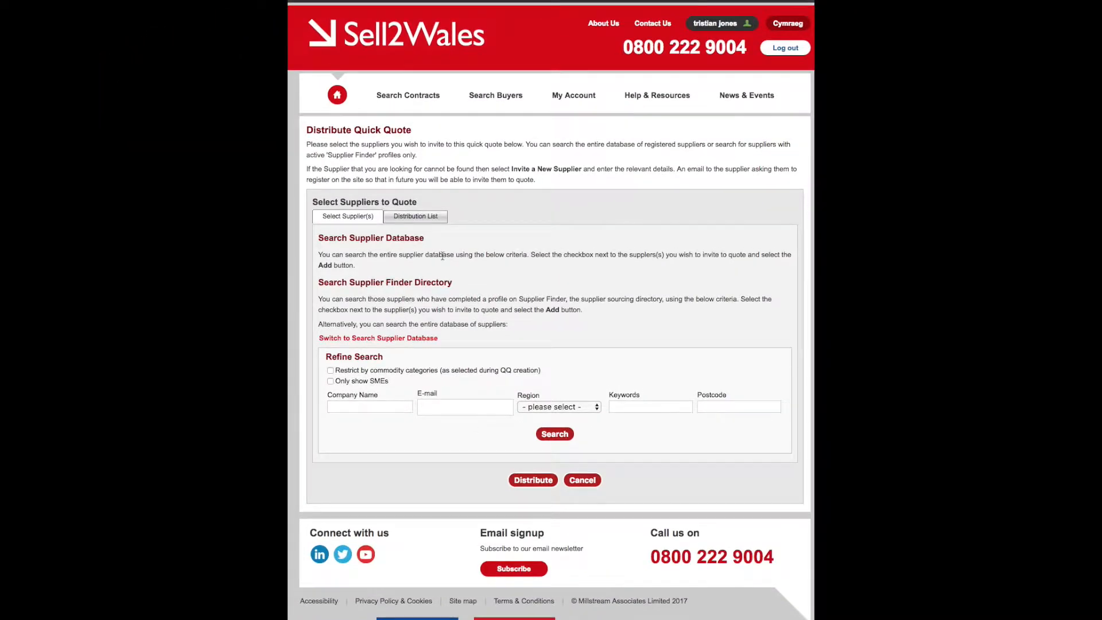
pyautogui.scroll(3)
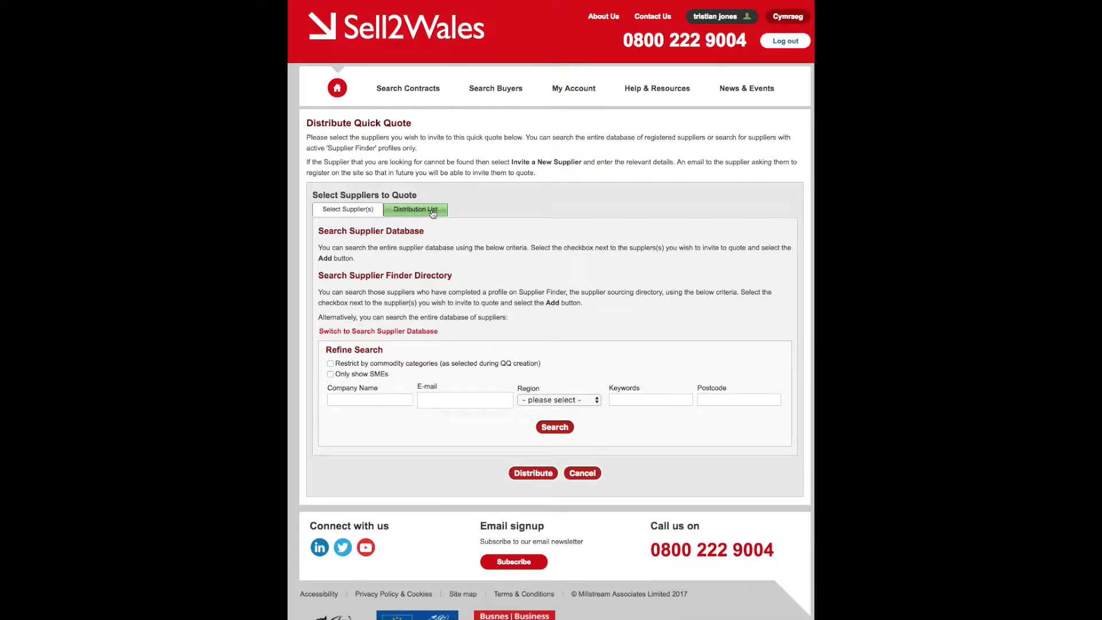
pyautogui.click(415, 209)
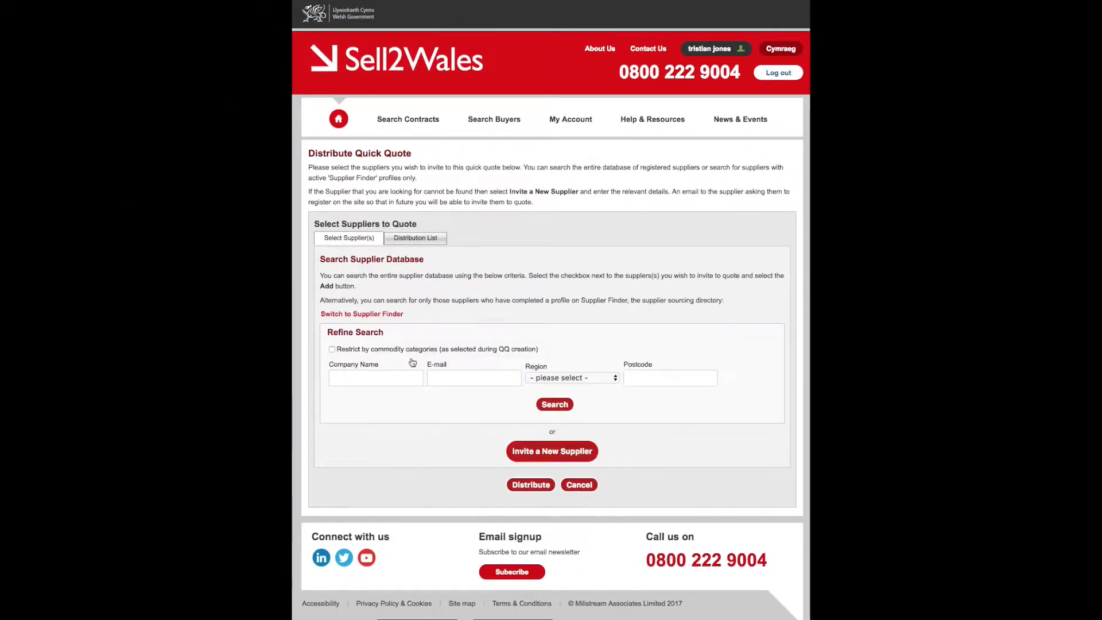
pyautogui.moveTo(428, 265)
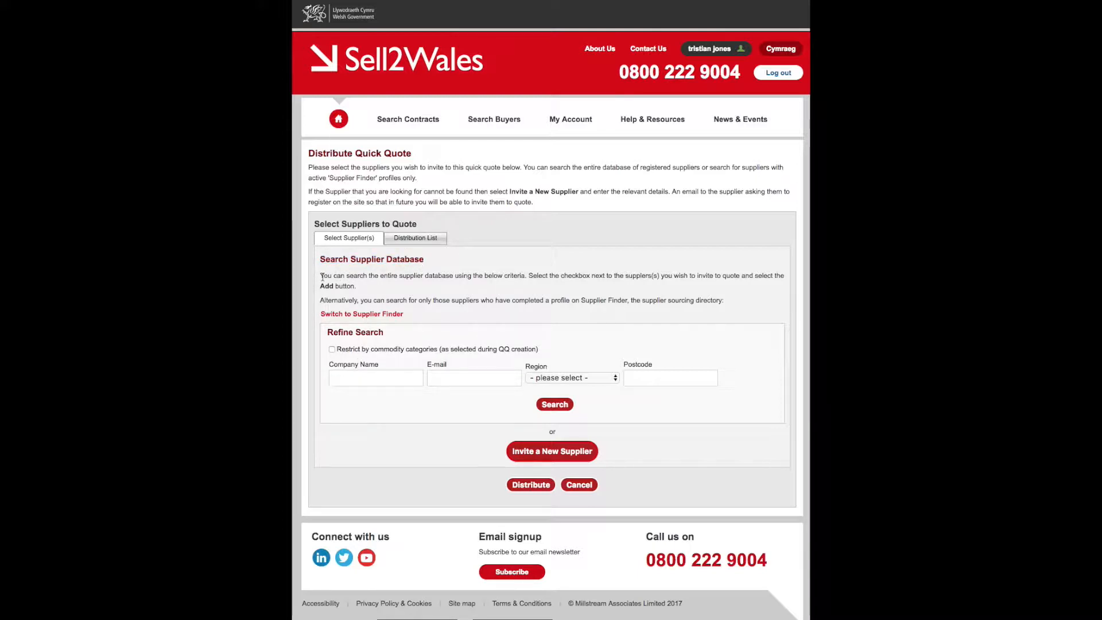
pyautogui.click(375, 377)
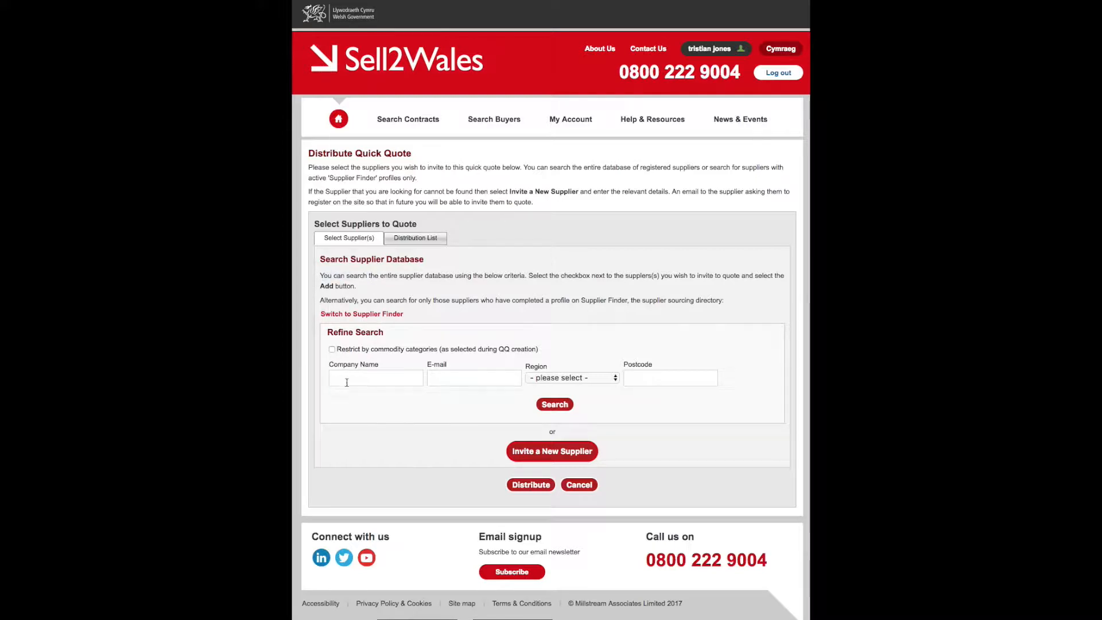
pyautogui.click(474, 377)
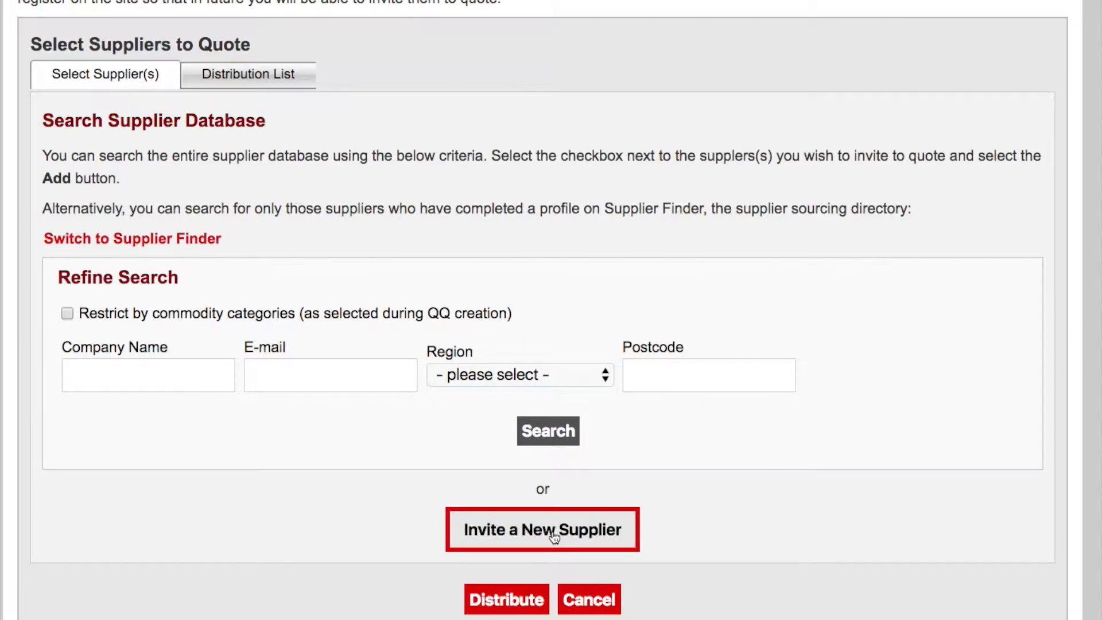
# - Distribute the quick quote to the three suppliers on its distribution list
pyautogui.scroll(3)
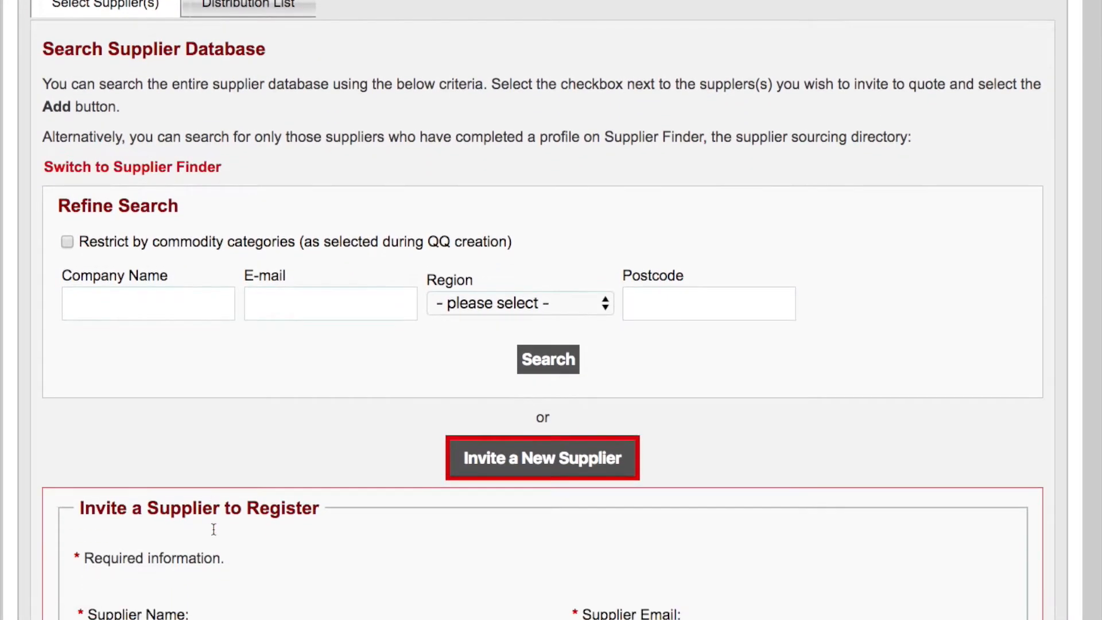
pyautogui.scroll(-3)
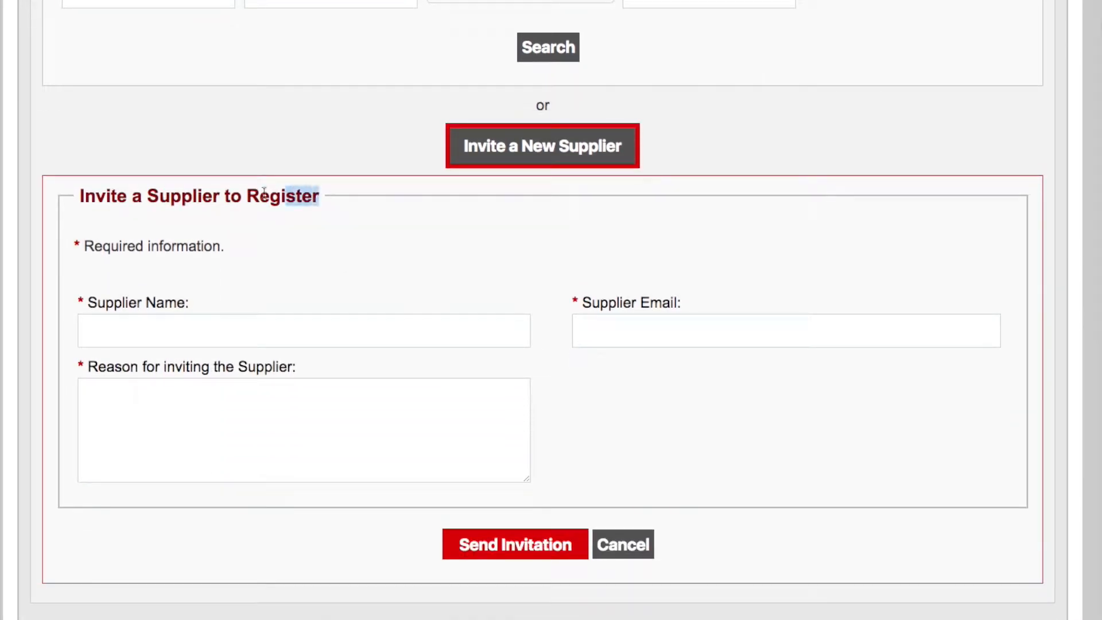
pyautogui.click(303, 330)
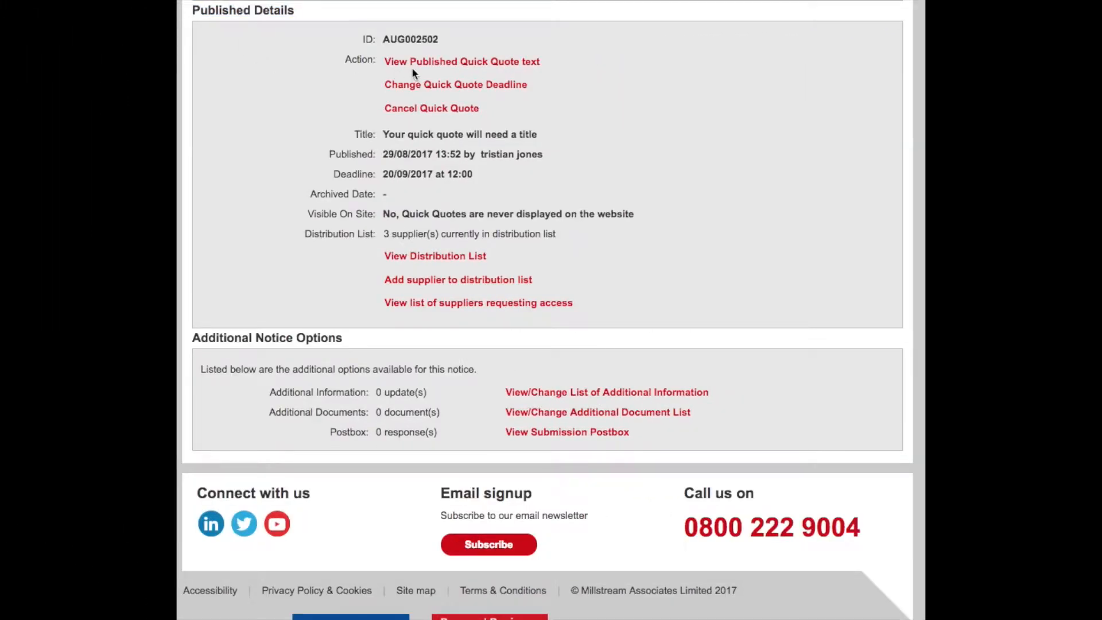
# - Scroll through the published quick quote's details page
pyautogui.scroll(-3)
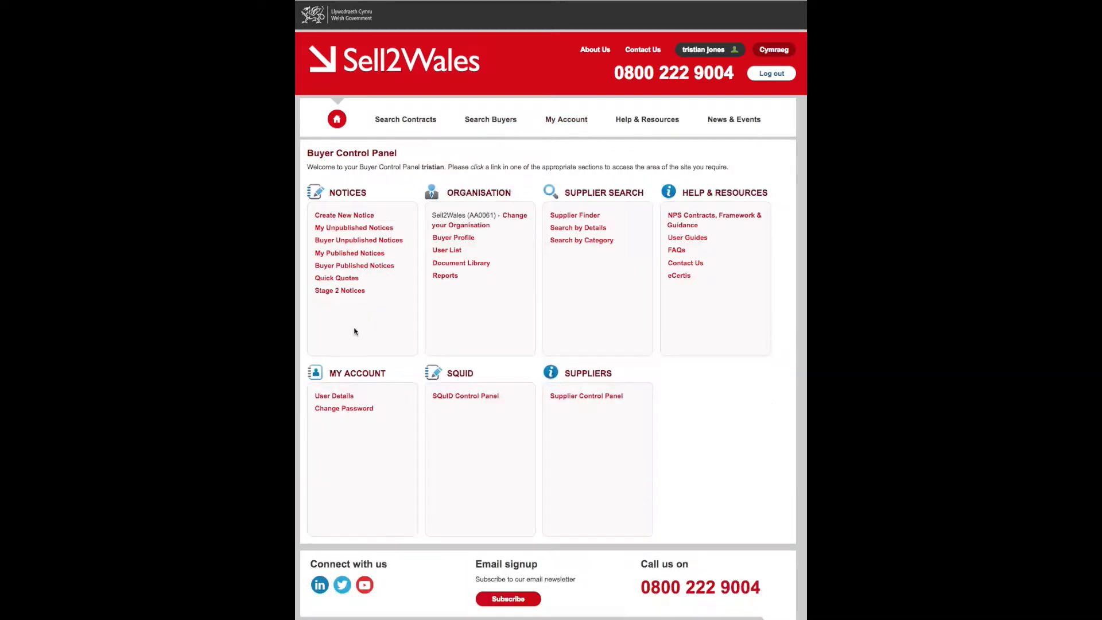
# - View the published quick quotes list from the Quick Quote Control Panel
pyautogui.click(336, 278)
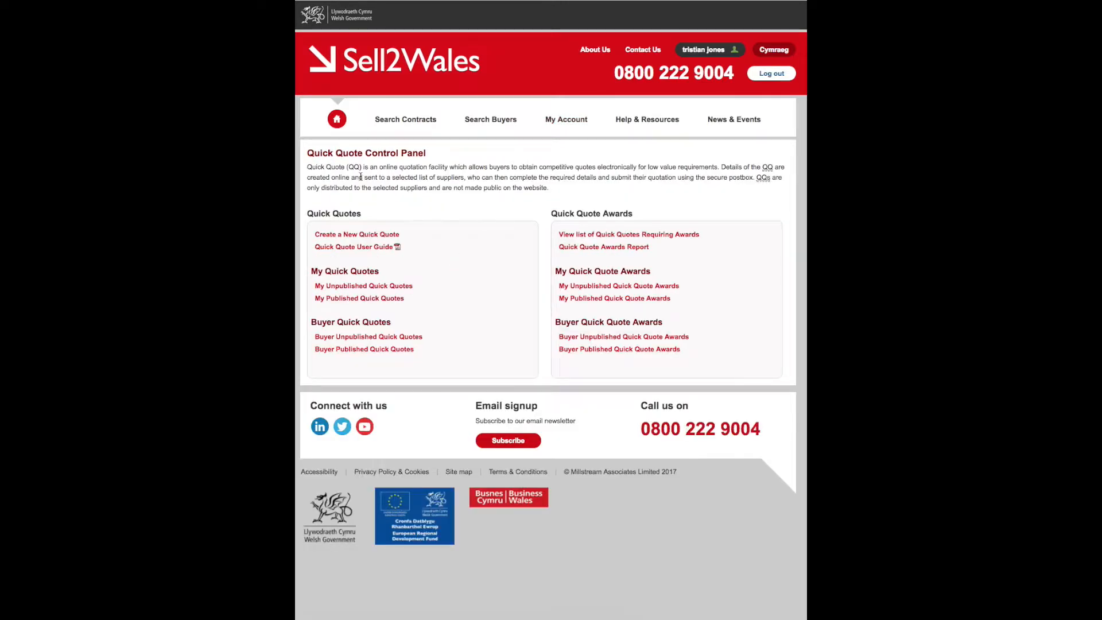
pyautogui.click(358, 298)
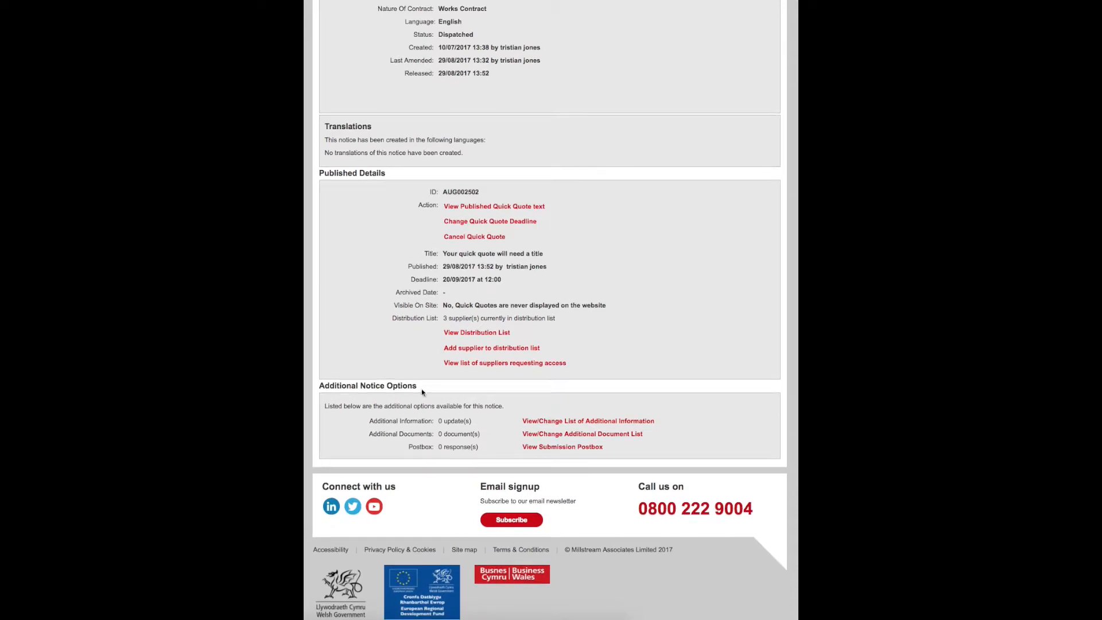
pyautogui.moveTo(420, 387)
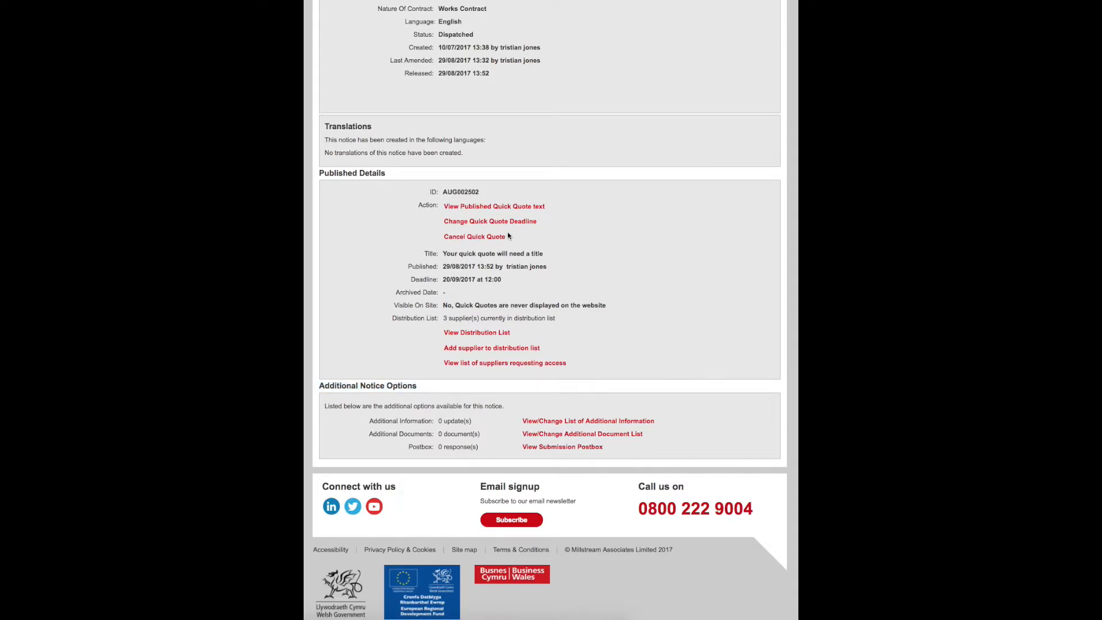
pyautogui.moveTo(528, 345)
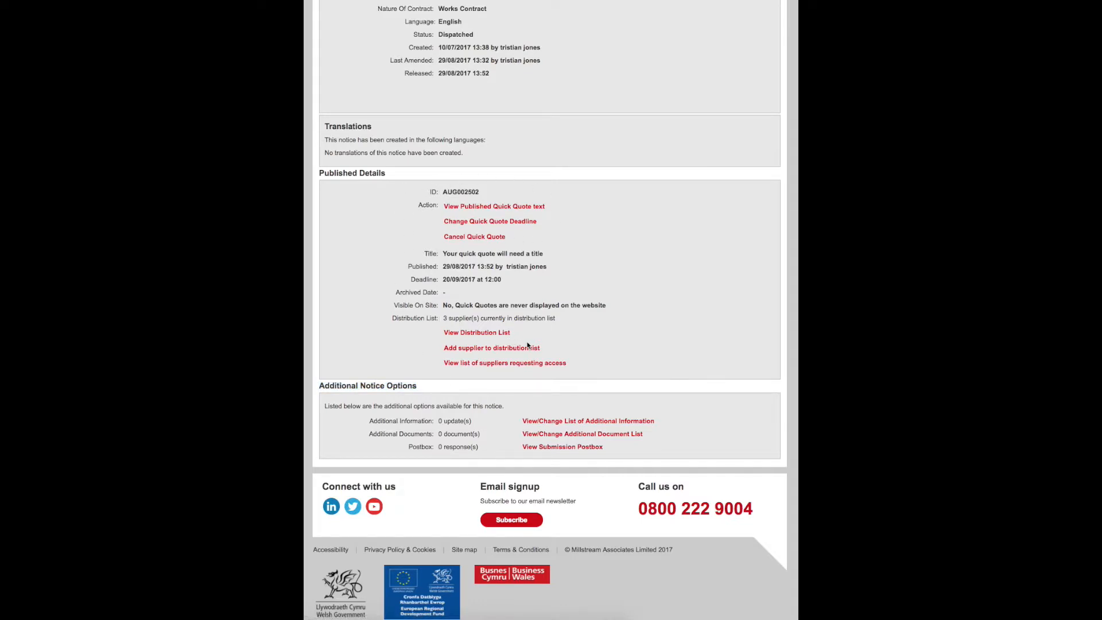
pyautogui.moveTo(523, 296)
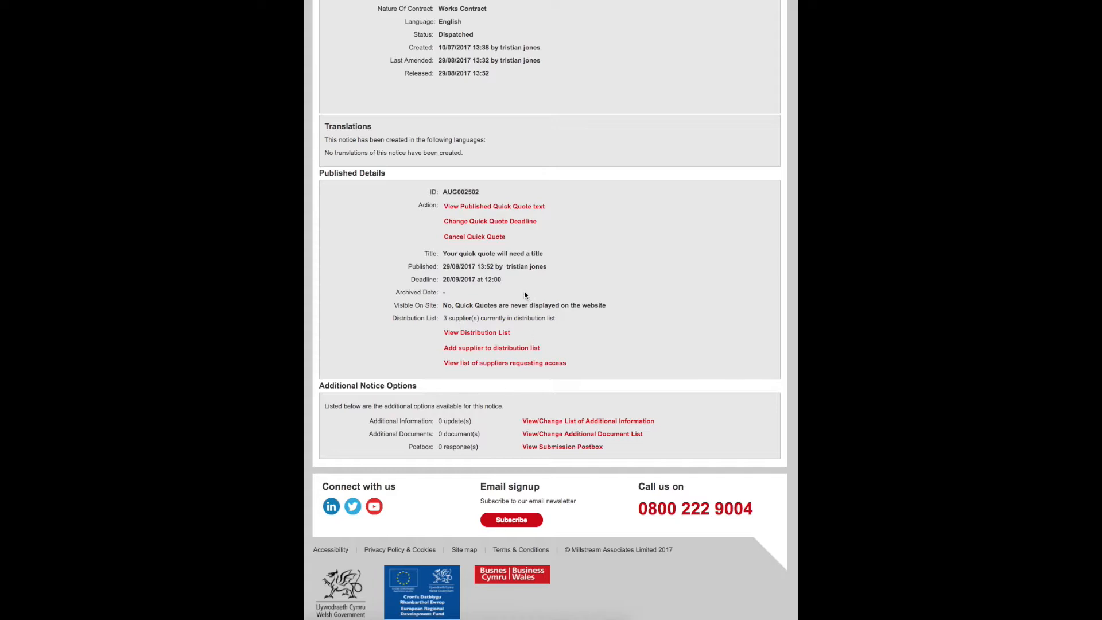
pyautogui.moveTo(494, 206)
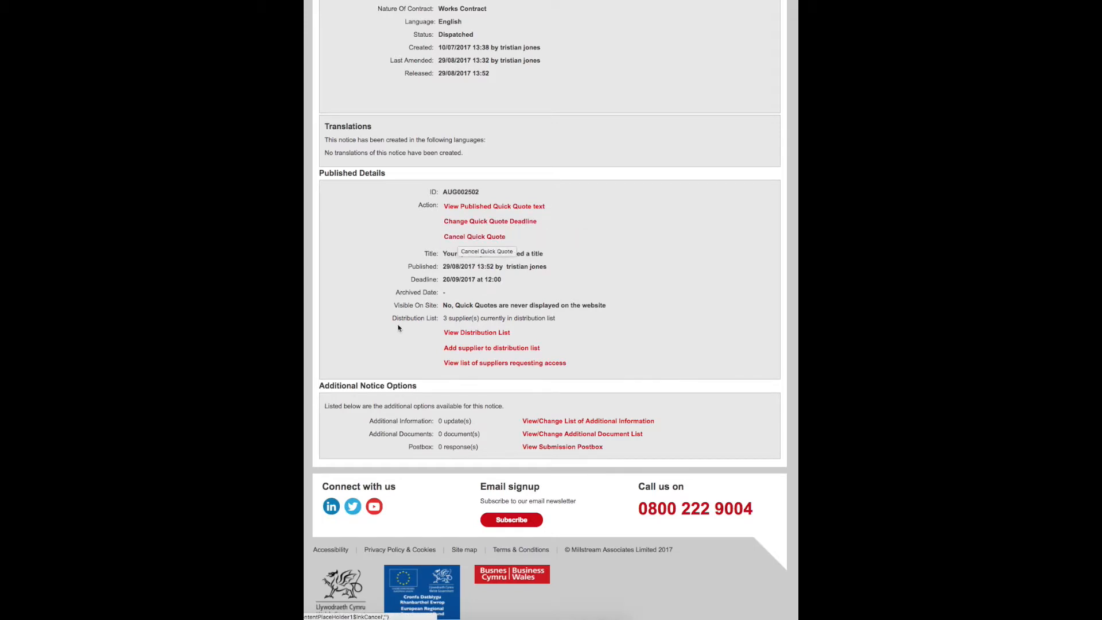
pyautogui.moveTo(475, 333)
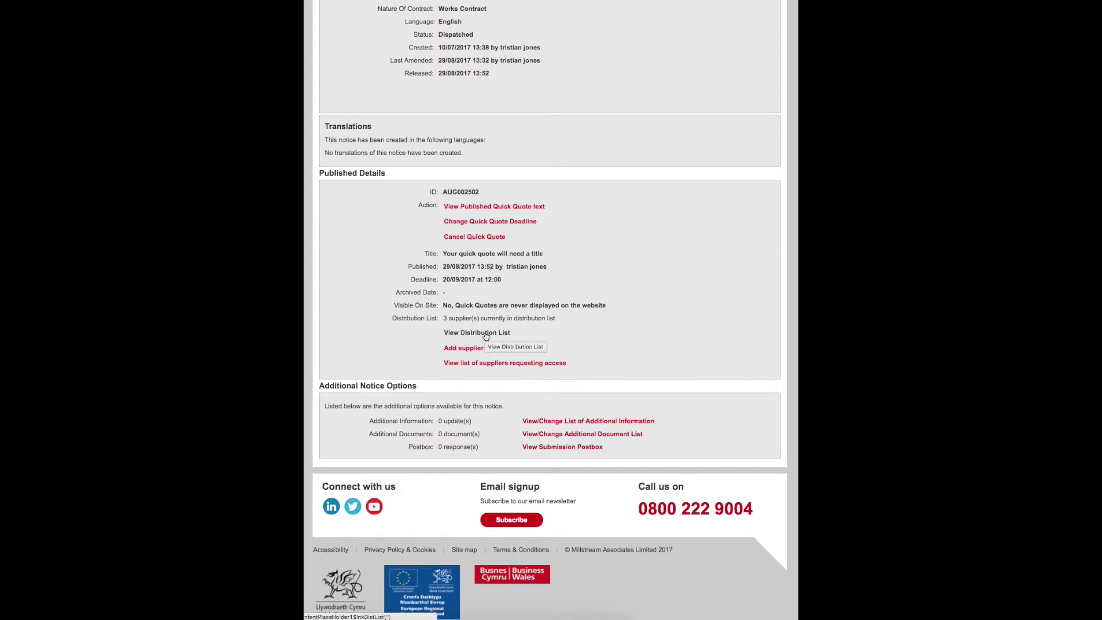
pyautogui.moveTo(452, 354)
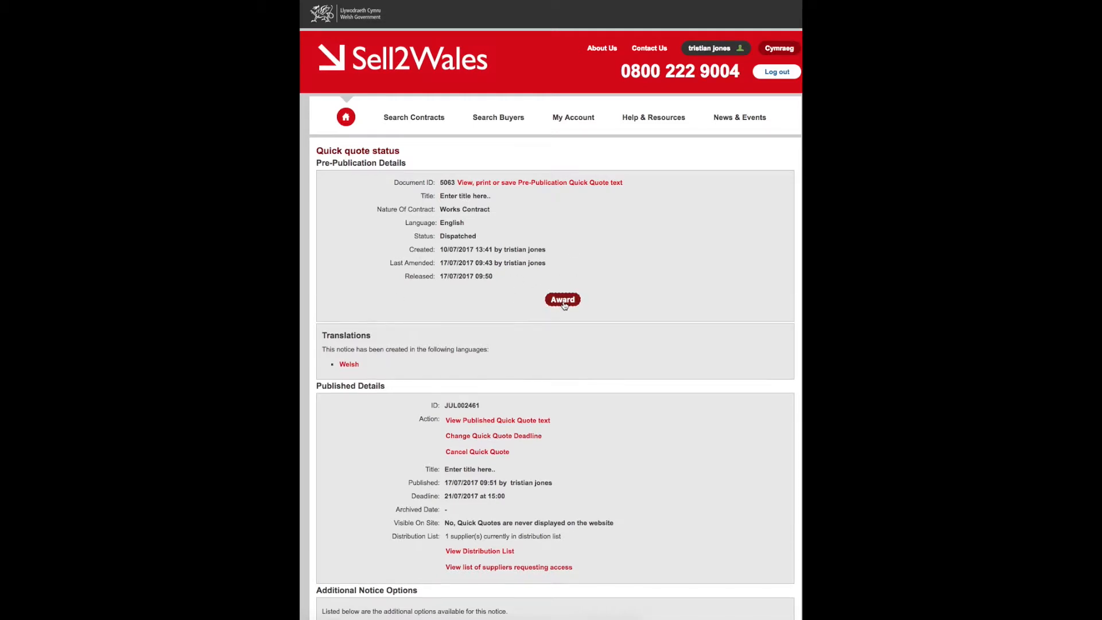
# - Begin an award notice for the quick quote and continue past the purchasing authority address
pyautogui.click(561, 300)
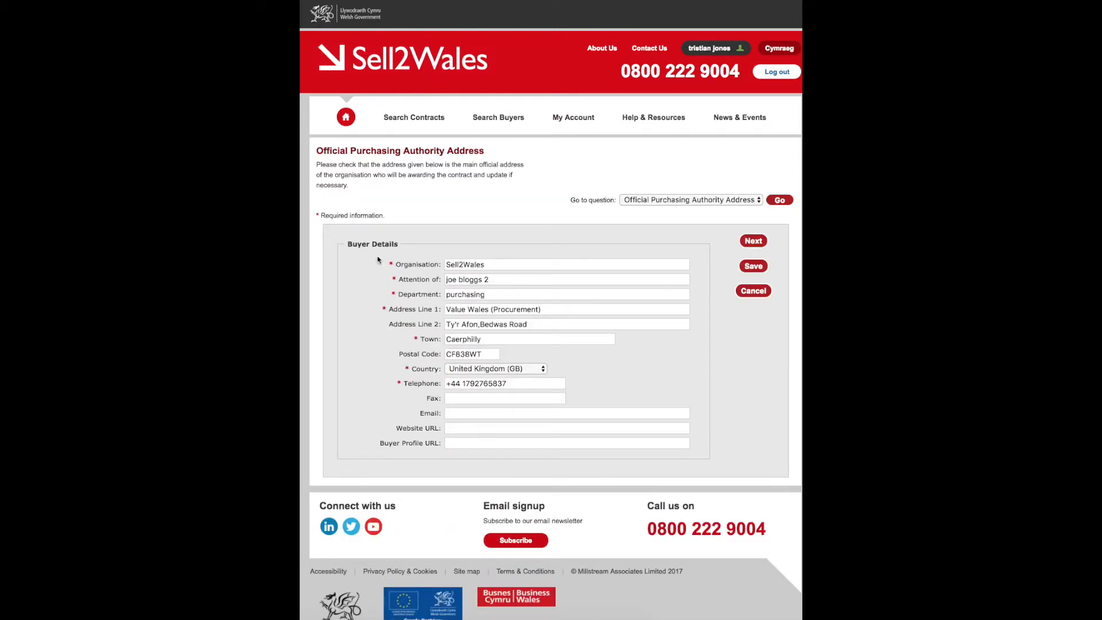
pyautogui.moveTo(714, 254)
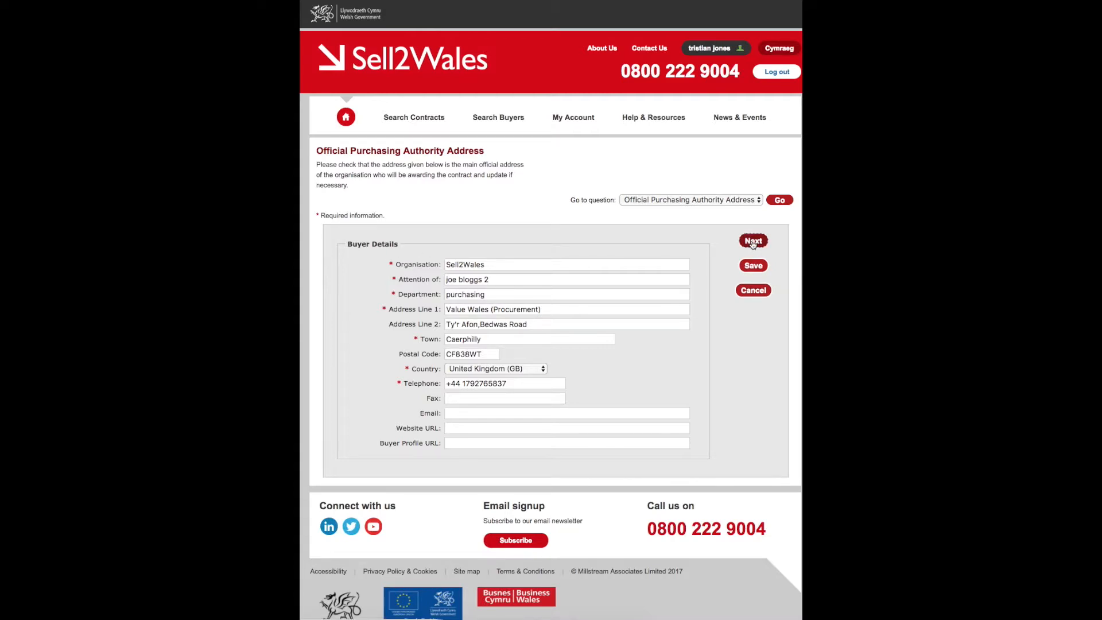
pyautogui.click(753, 240)
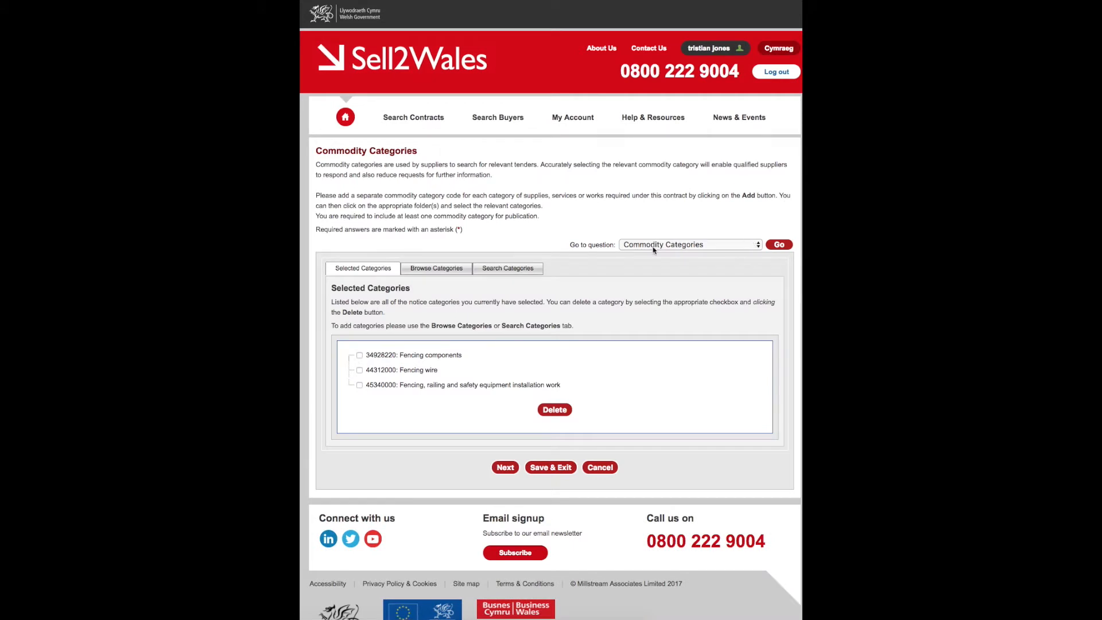
# - Tick Fencing components and Fencing wire, then jump to the Successful Bidder List question
pyautogui.click(359, 355)
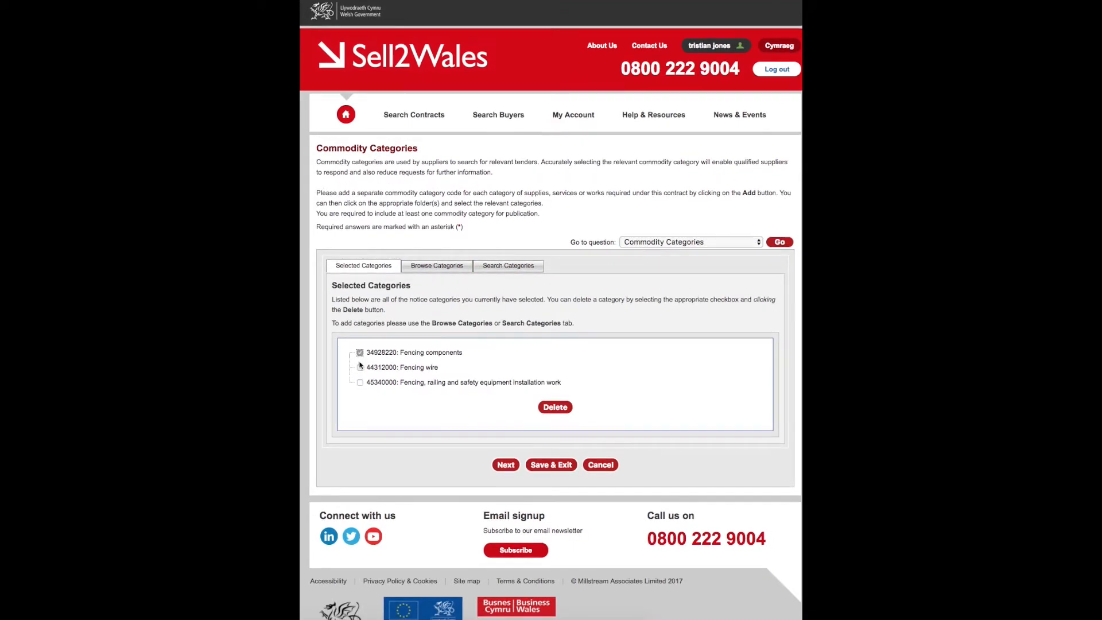
pyautogui.click(359, 366)
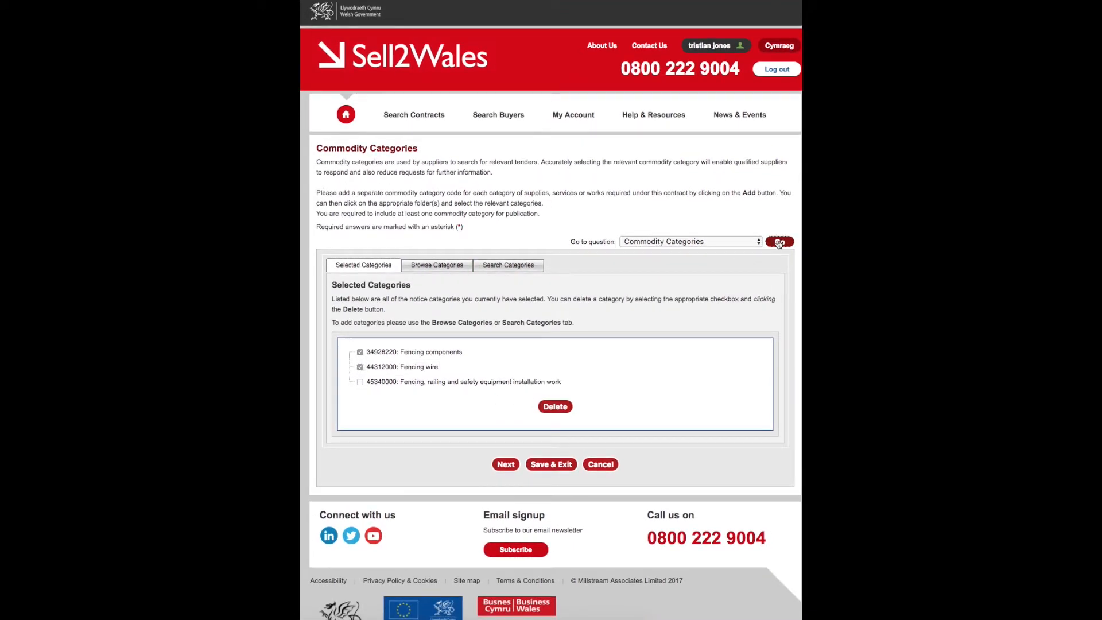
pyautogui.click(778, 241)
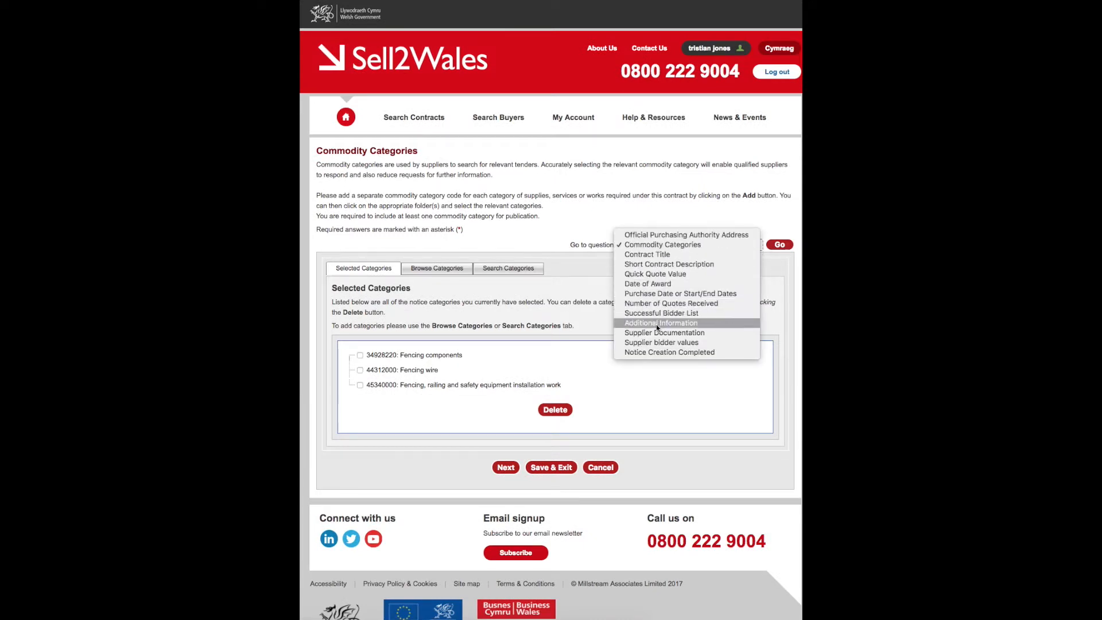
pyautogui.moveTo(664, 333)
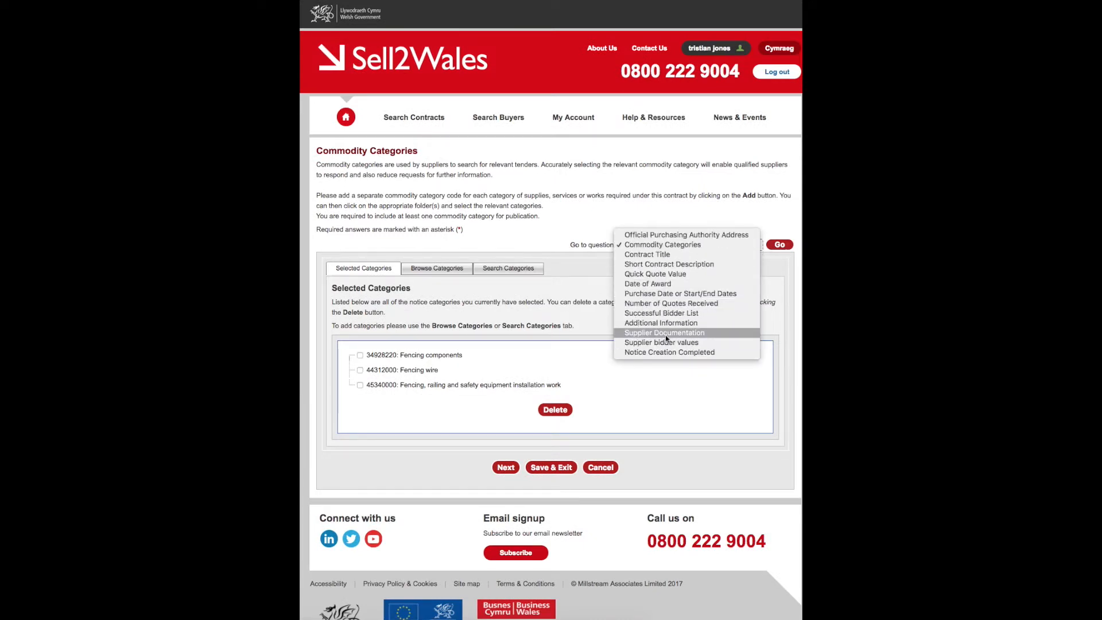
pyautogui.moveTo(661, 312)
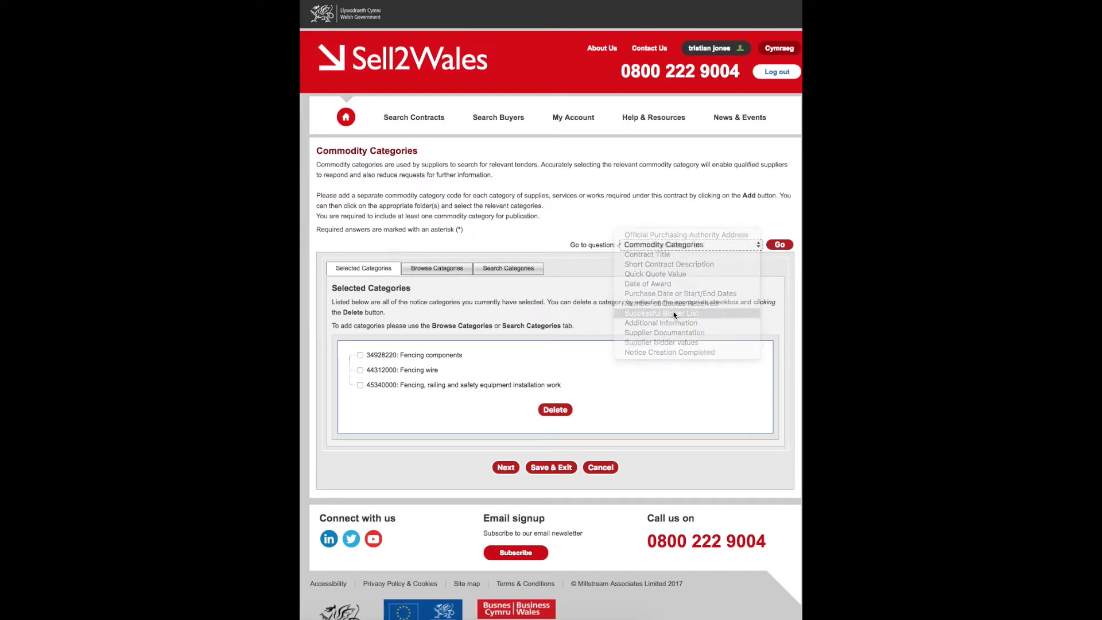
pyautogui.click(661, 312)
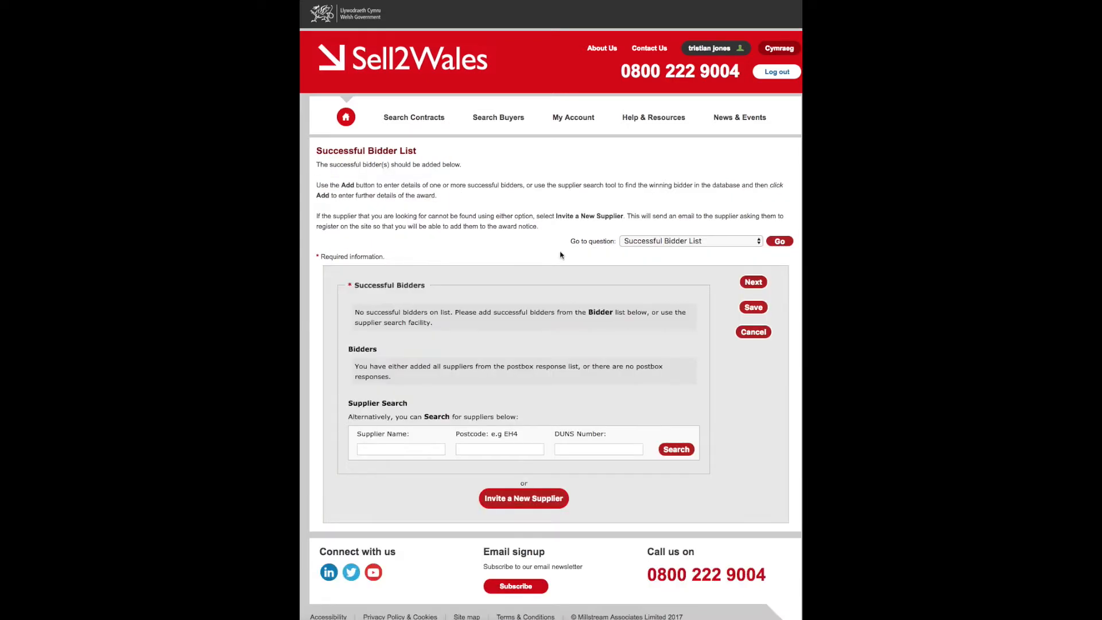
pyautogui.moveTo(728, 384)
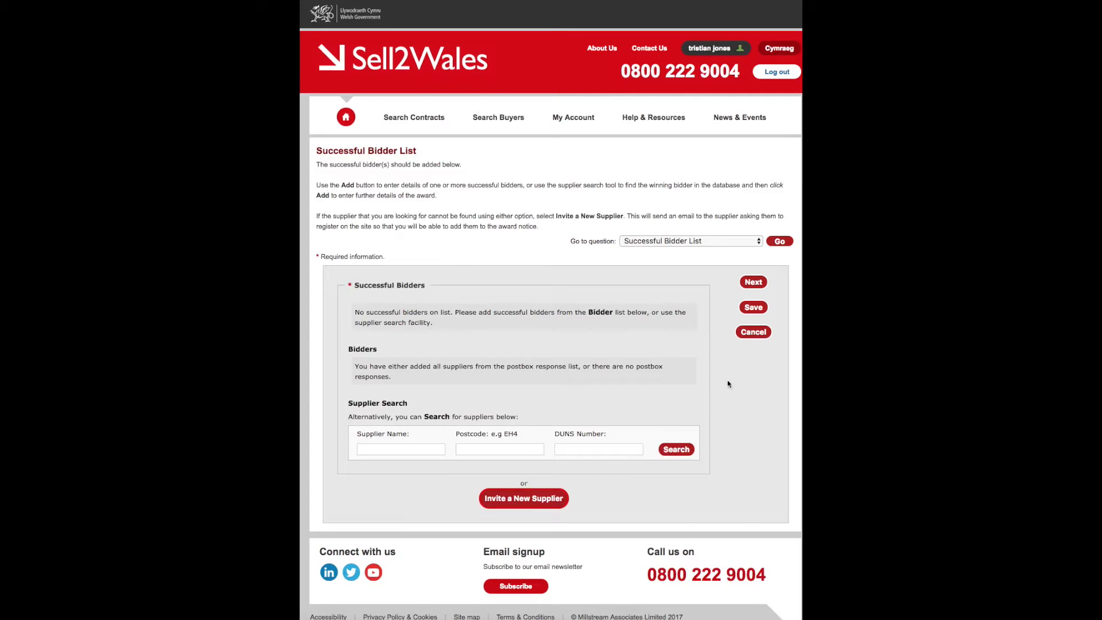
# - Leave the award notice at Successful Bidder List and return to the Buyer Control Panel
pyautogui.click(752, 282)
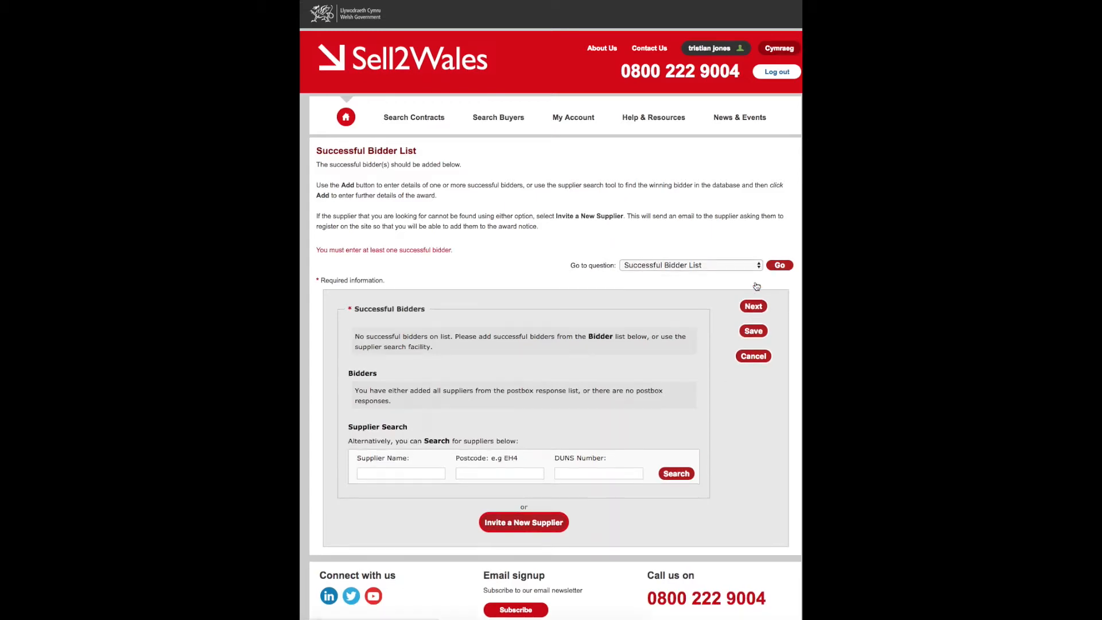
pyautogui.click(573, 117)
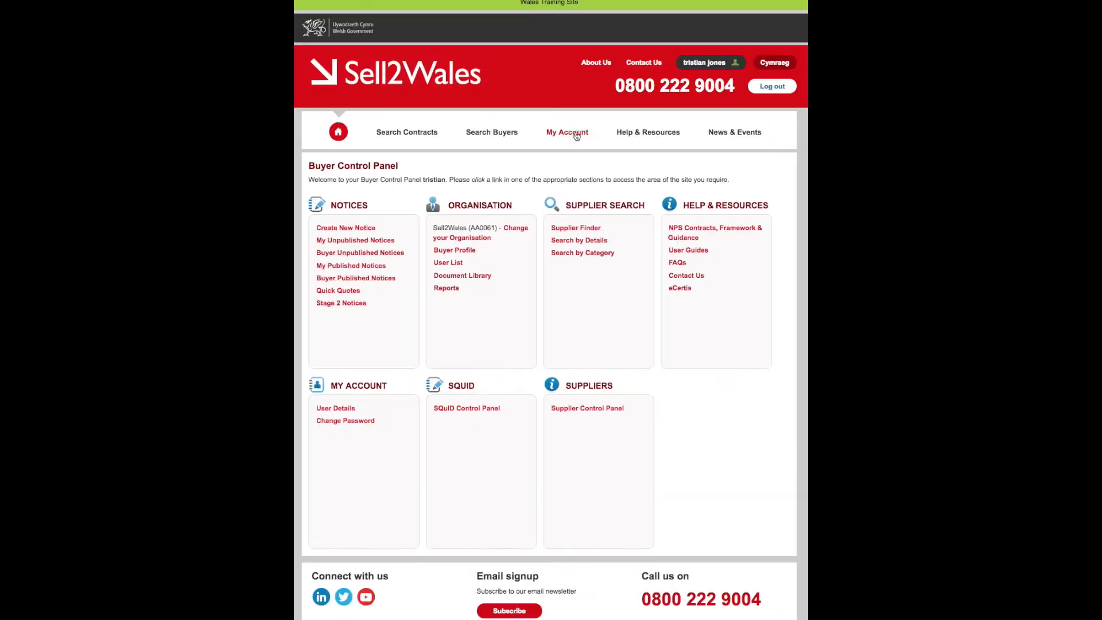
pyautogui.moveTo(382, 298)
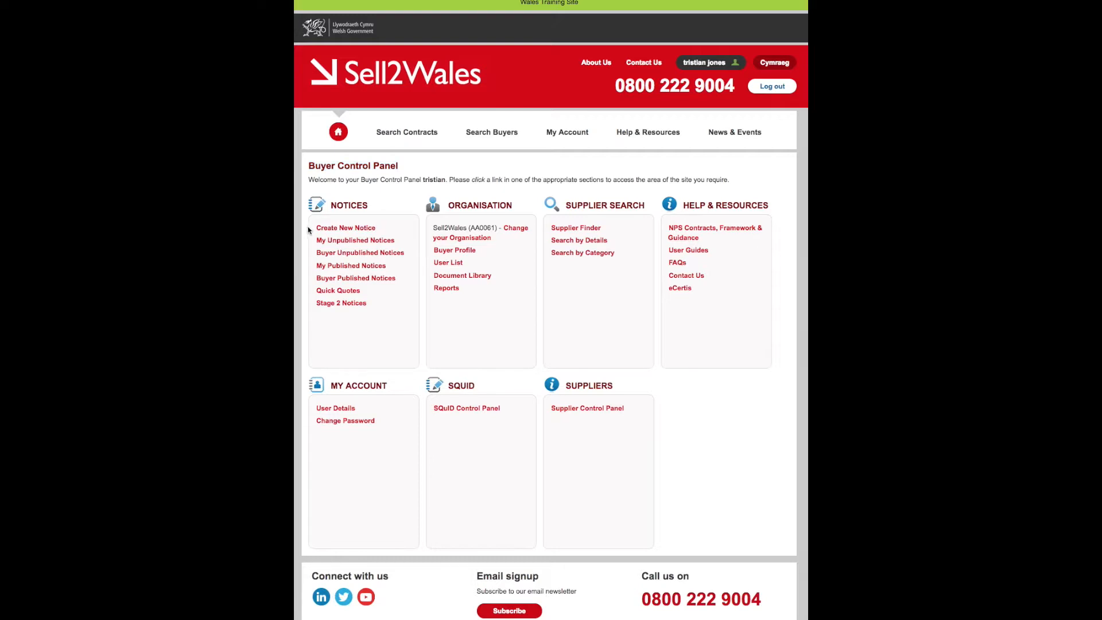
pyautogui.moveTo(337, 291)
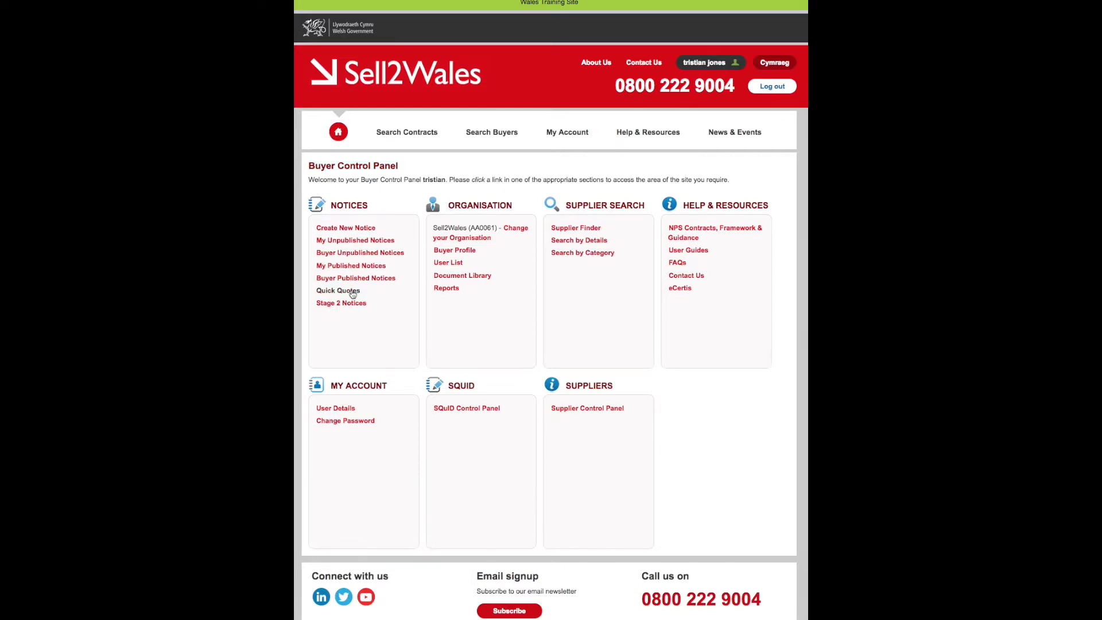
# - Go to the Quick Quote Control Panel from the Buyer Control Panel's Notices section
pyautogui.click(338, 291)
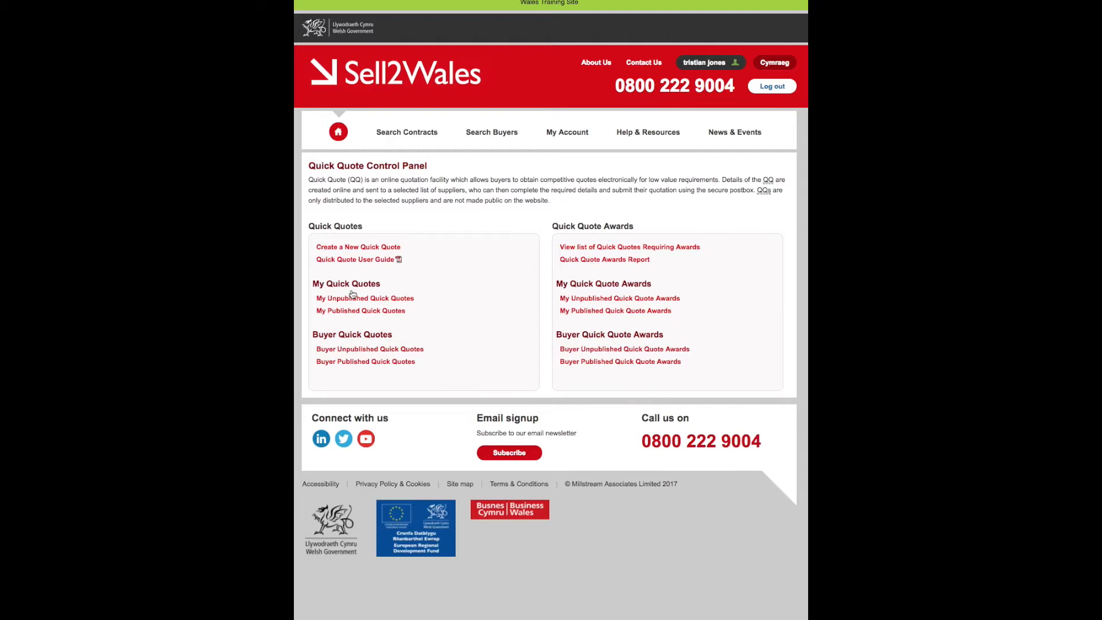
pyautogui.moveTo(446, 271)
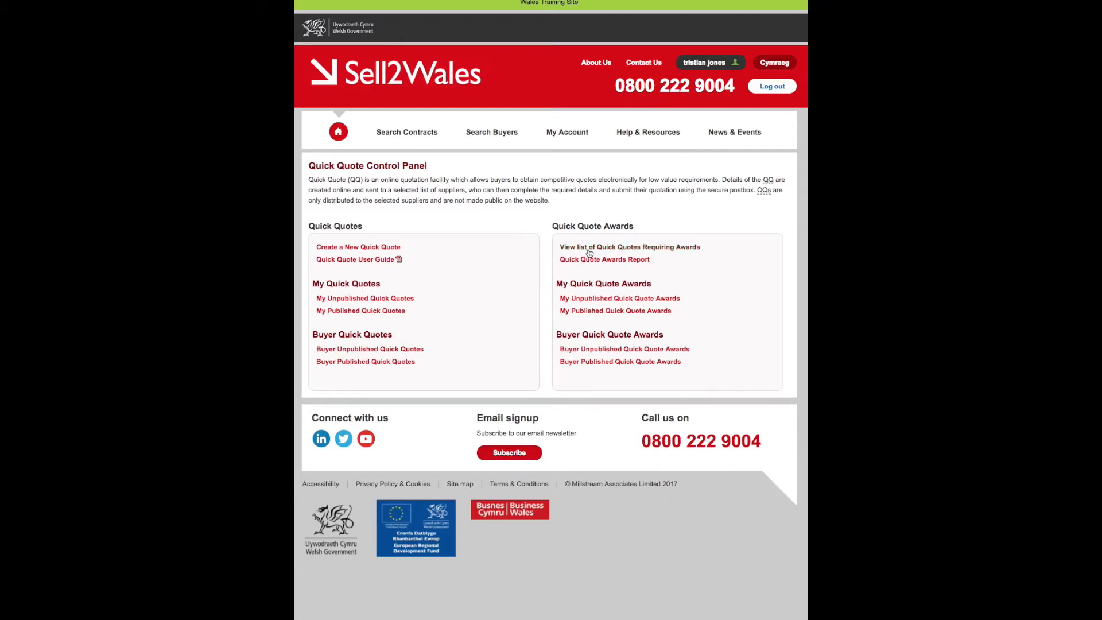
pyautogui.moveTo(628, 246)
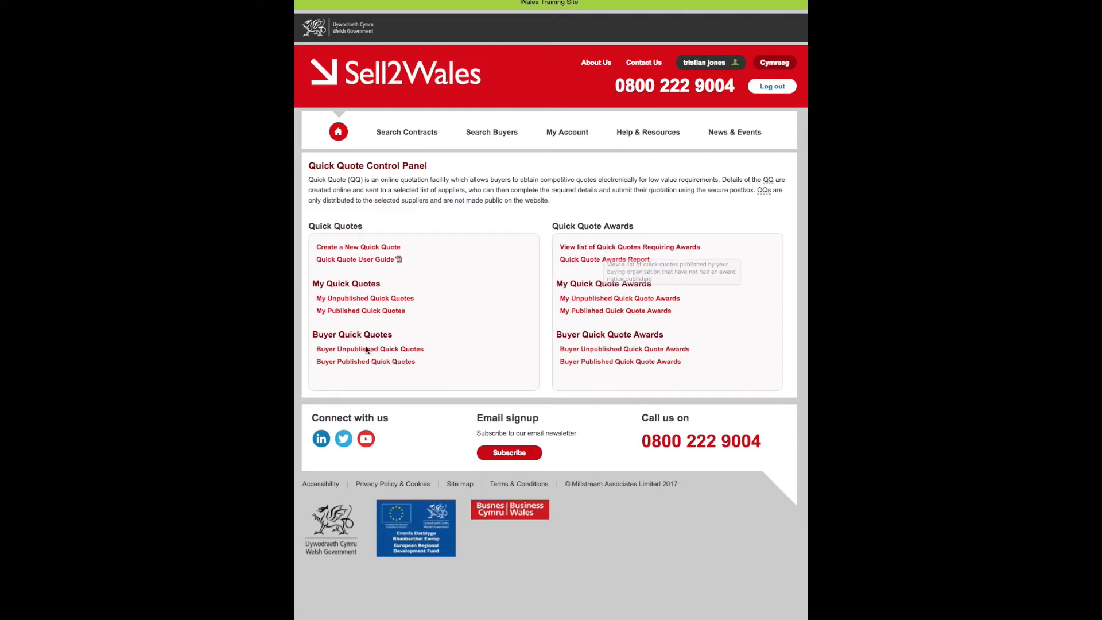
pyautogui.moveTo(365, 365)
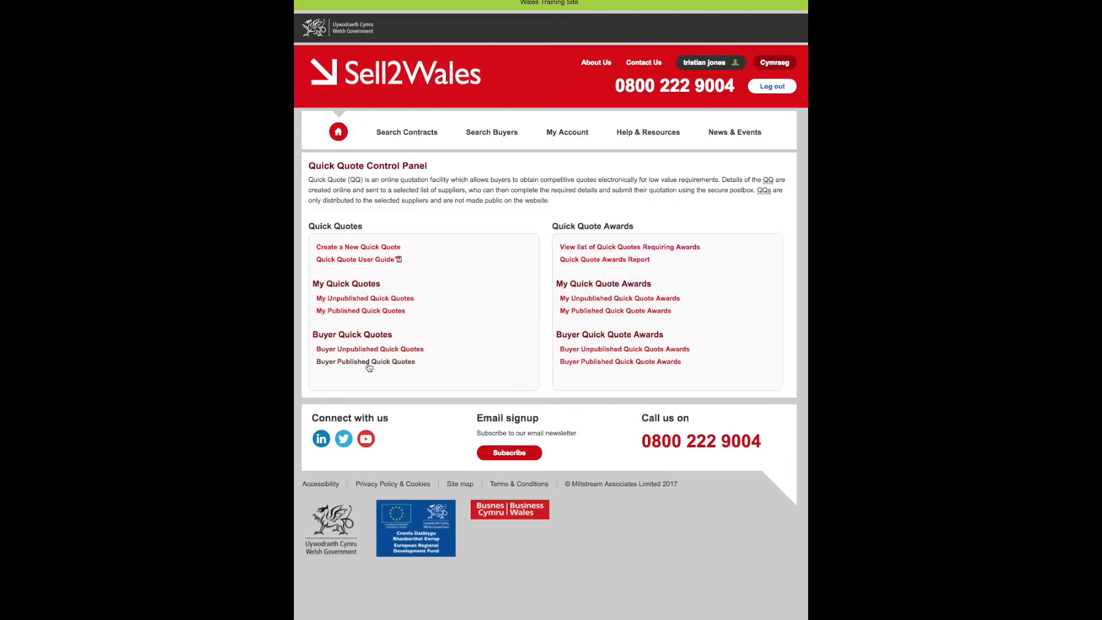
pyautogui.moveTo(620, 361)
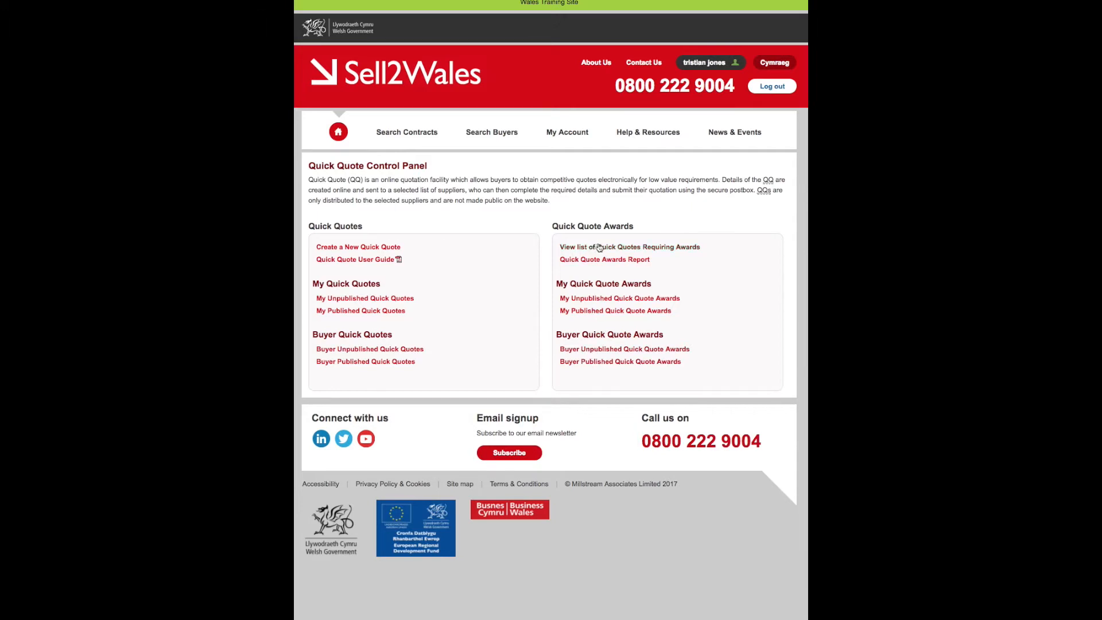
pyautogui.moveTo(580, 300)
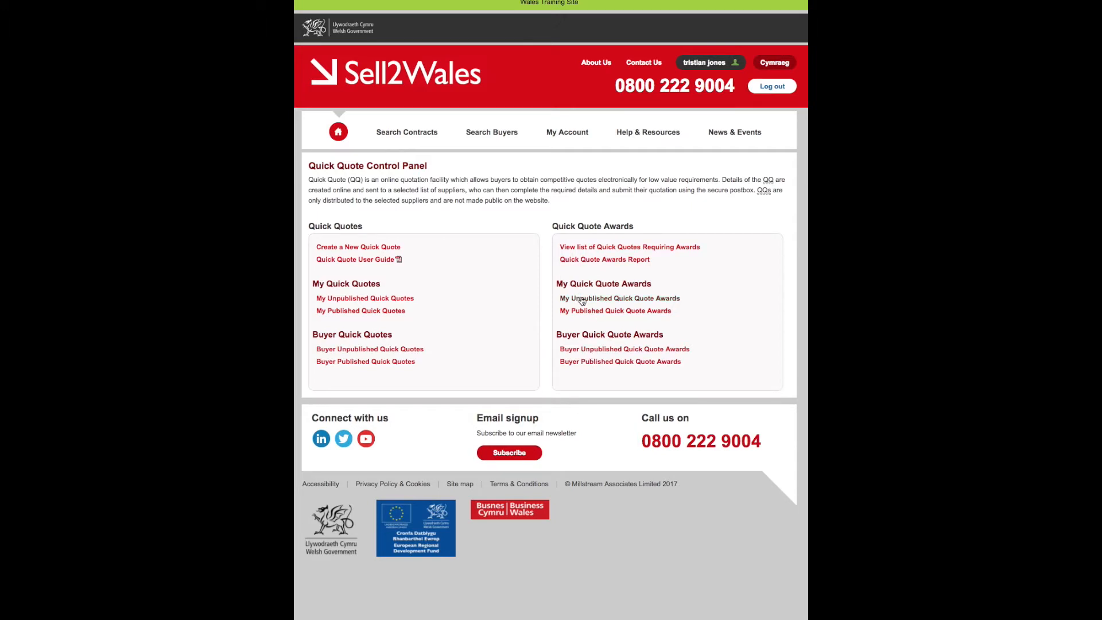
pyautogui.moveTo(578, 350)
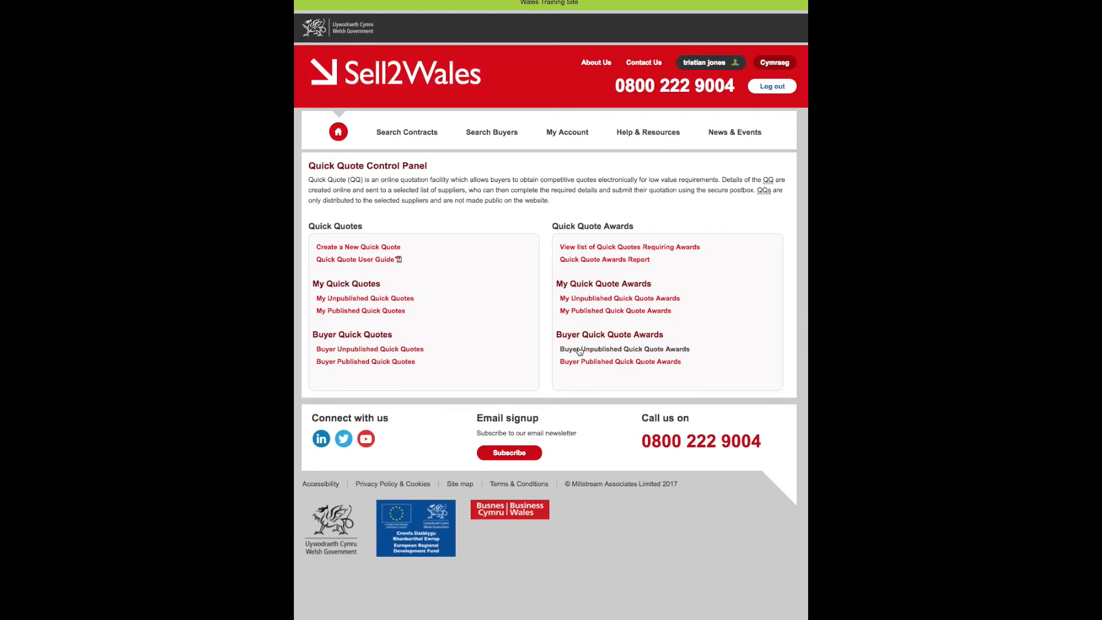
pyautogui.moveTo(524, 358)
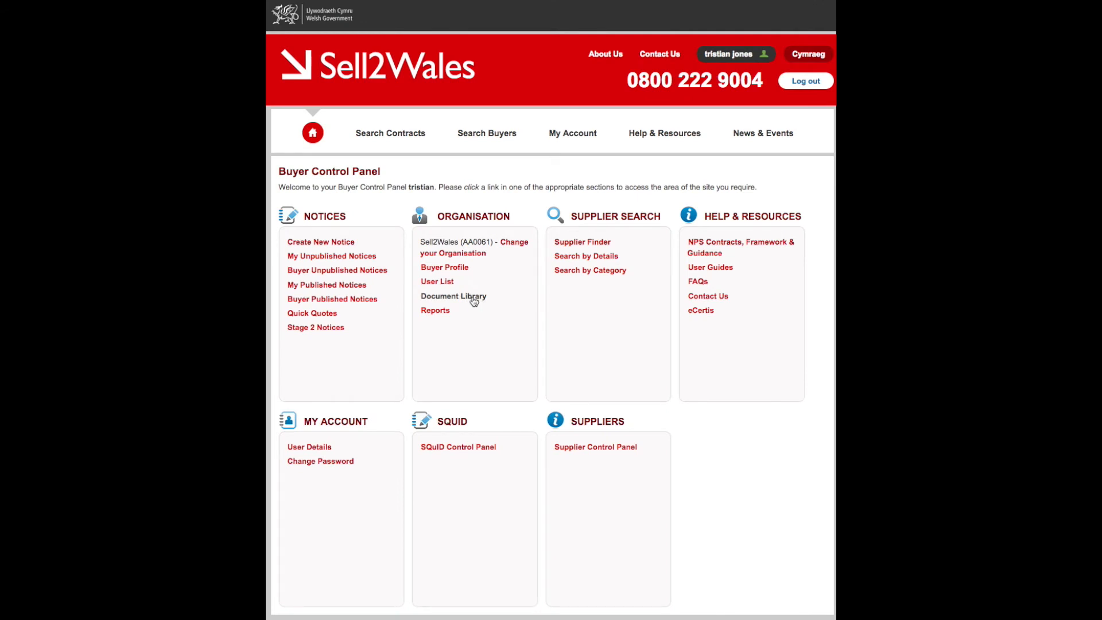
# - Go to the organisation's Document Library from the Buyer Control Panel
pyautogui.click(454, 296)
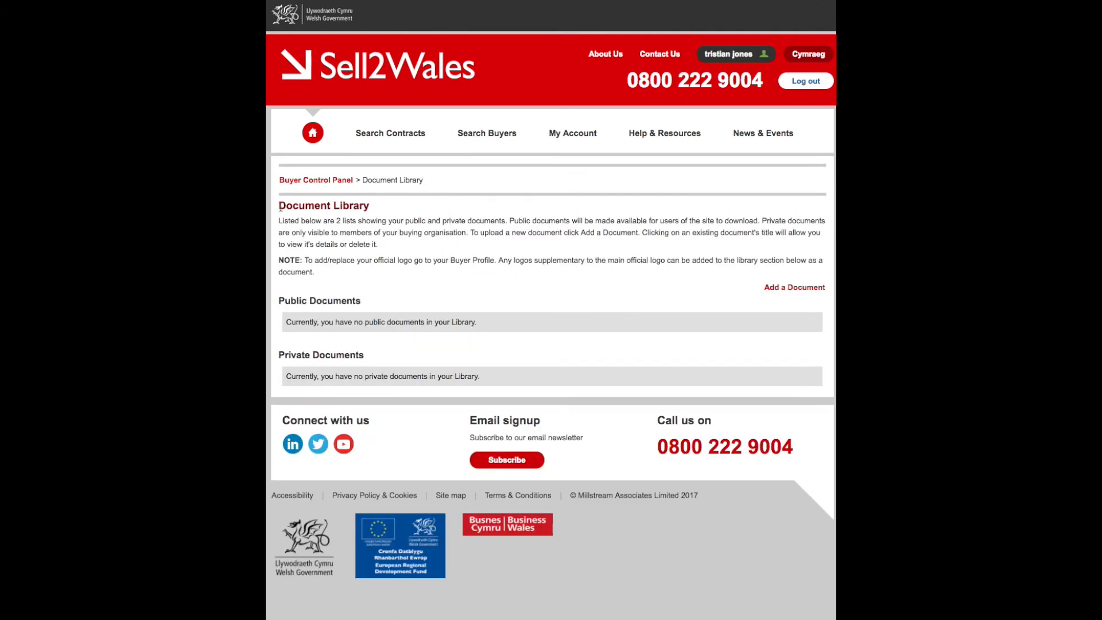
pyautogui.moveTo(603, 303)
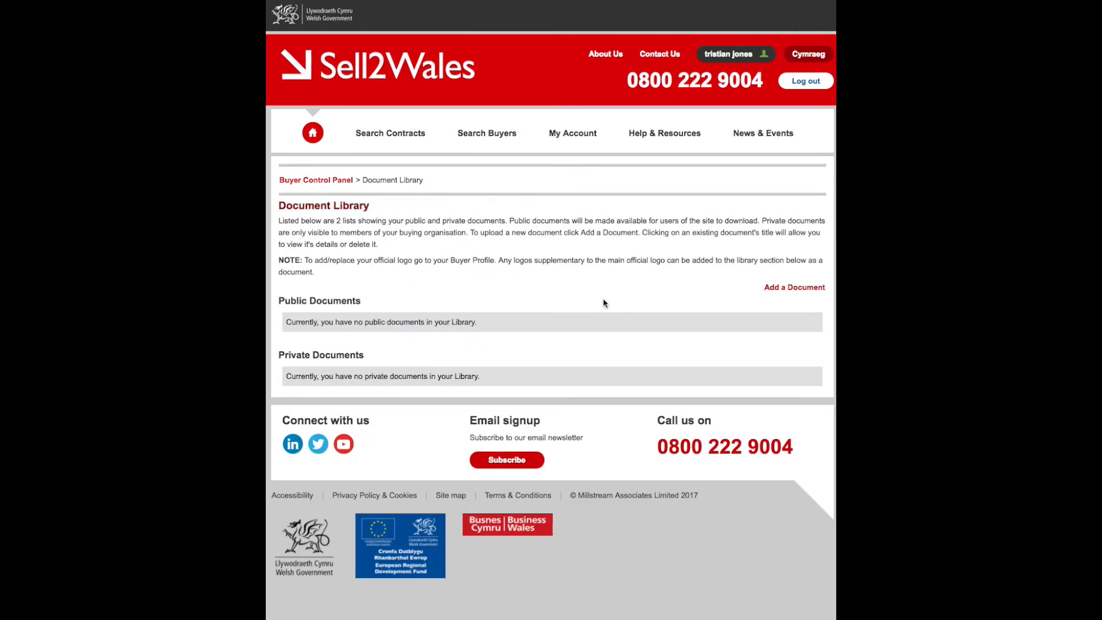